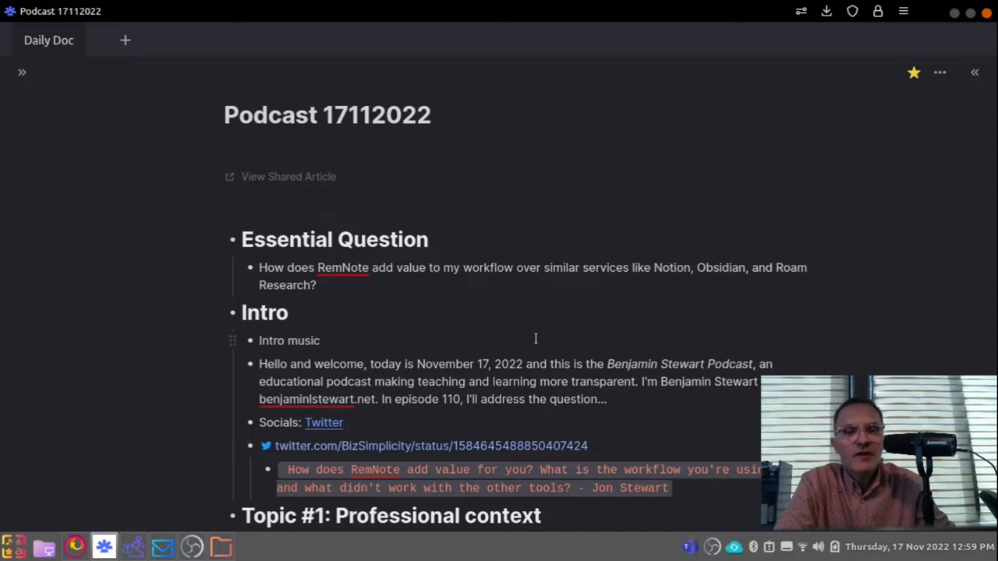
pyautogui.moveTo(502, 329)
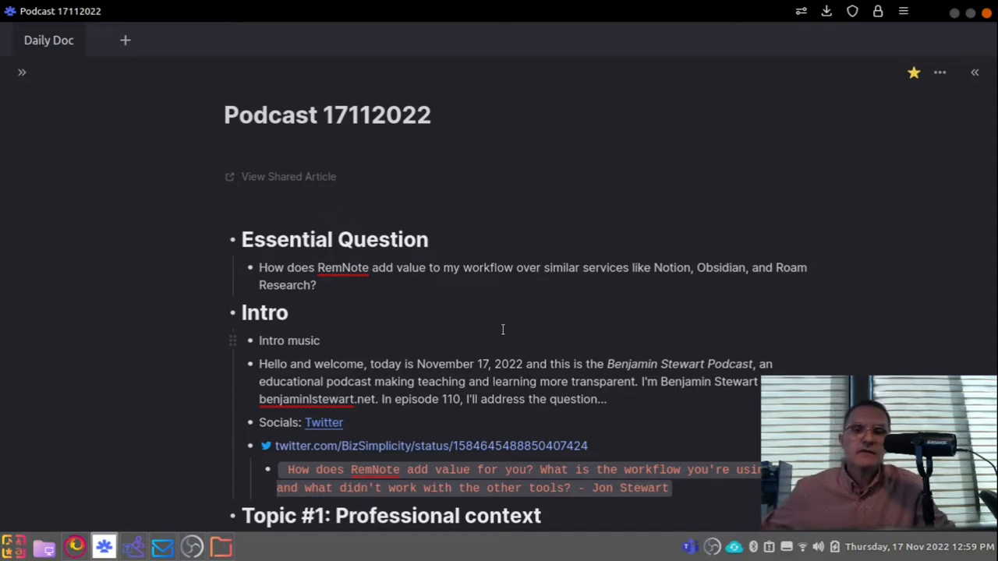
# Show Firefox's installed web apps, revealing the Progressive Web Apps extension listing RemNote.
pyautogui.scroll(-3)
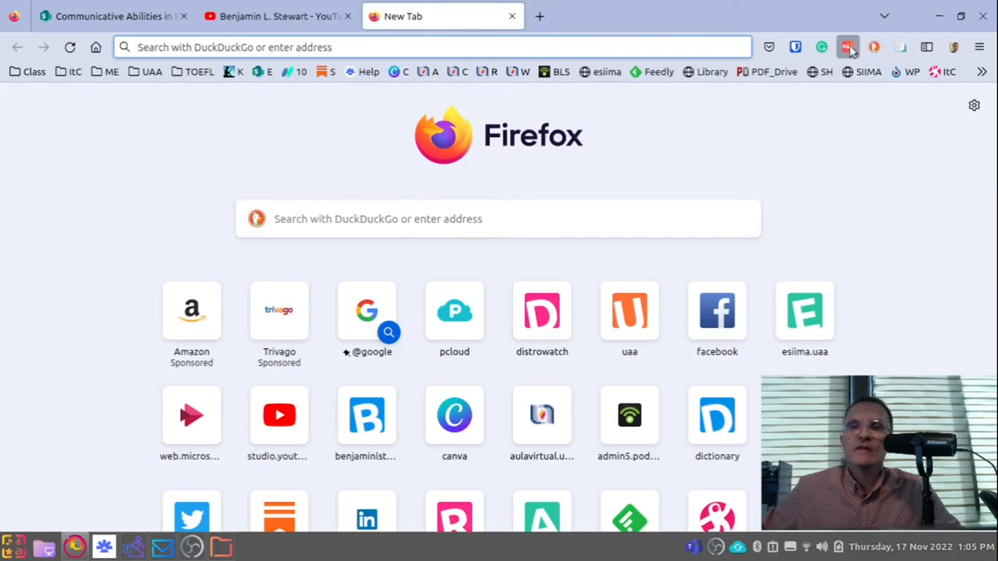
pyautogui.click(848, 47)
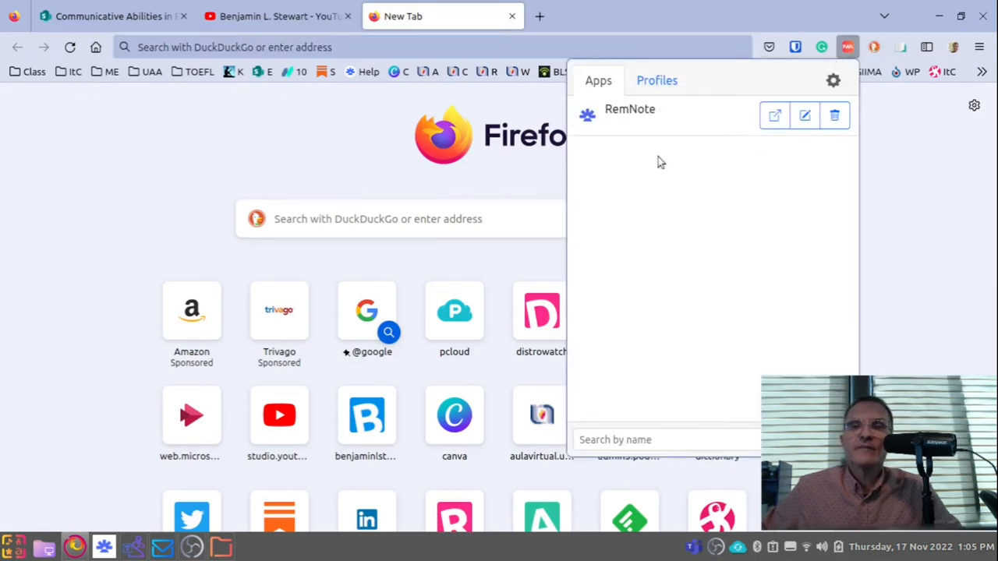
pyautogui.moveTo(654, 161)
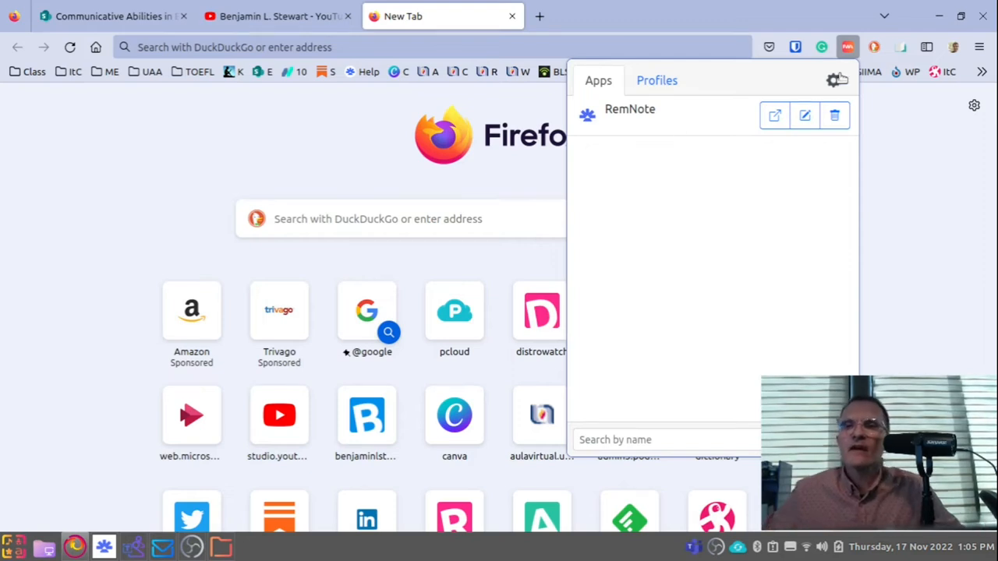
pyautogui.click(832, 81)
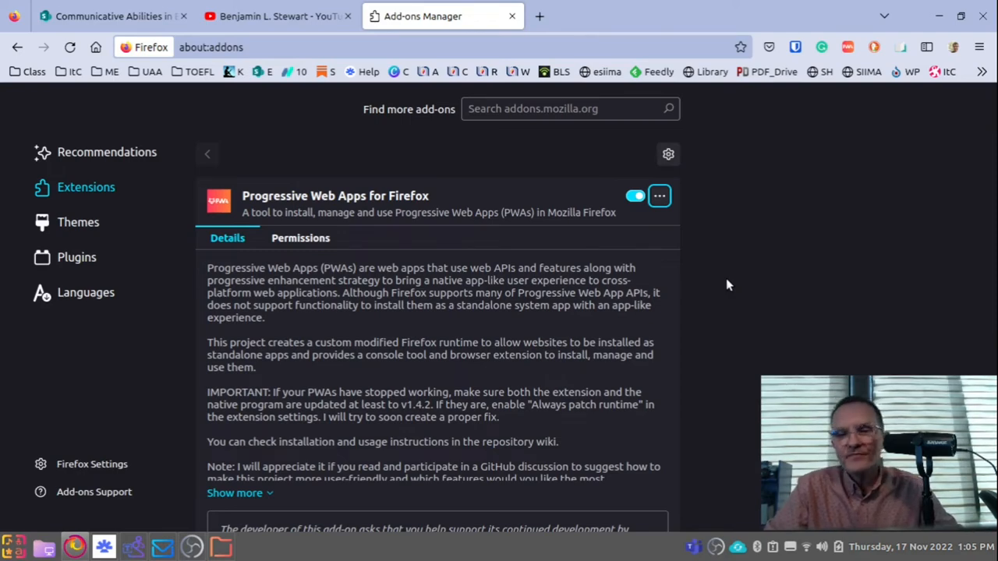
pyautogui.moveTo(103, 547)
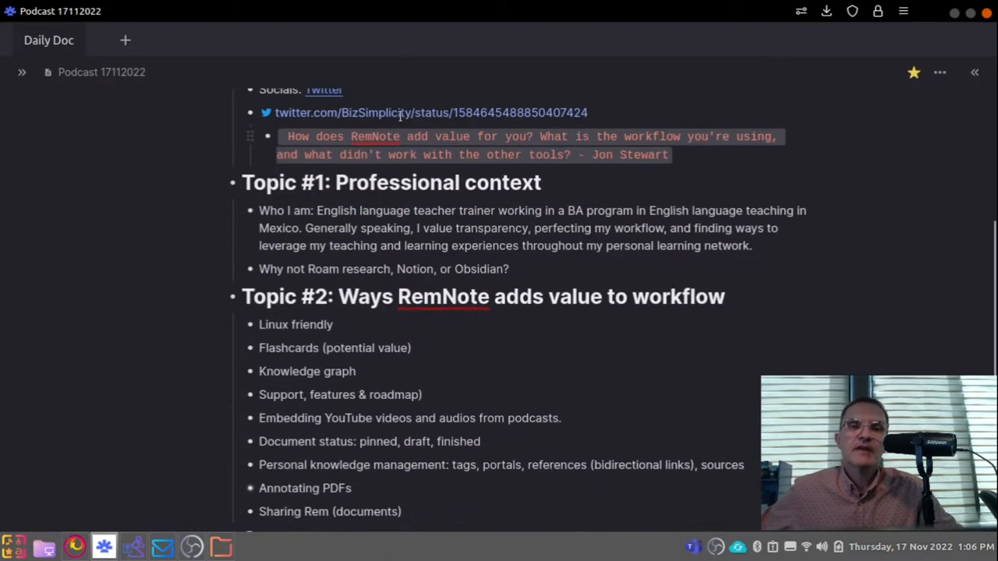
# Switch from the add-ons manager back to the RemNote Podcast 17112022 page via the taskbar.
pyautogui.click(103, 545)
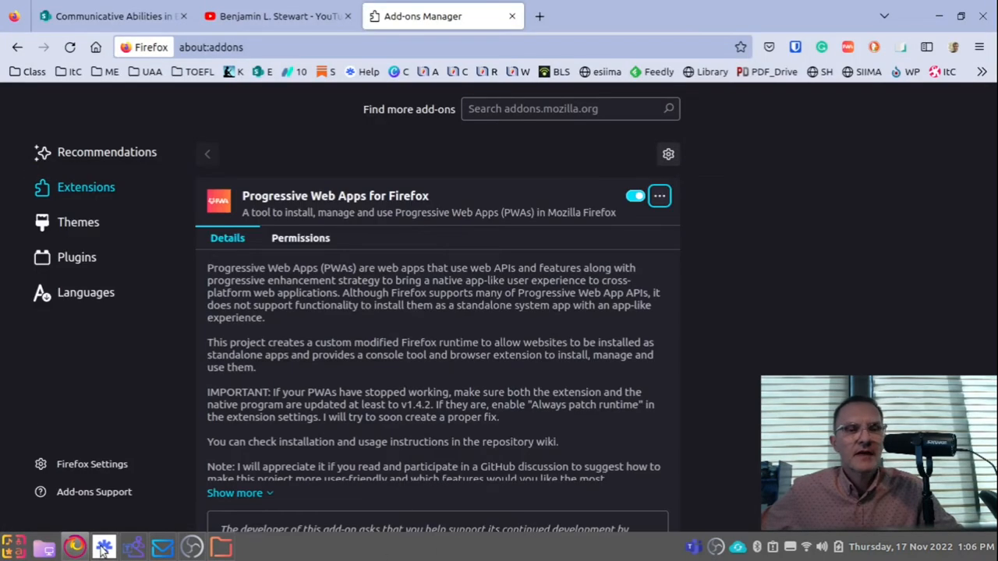
pyautogui.click(103, 546)
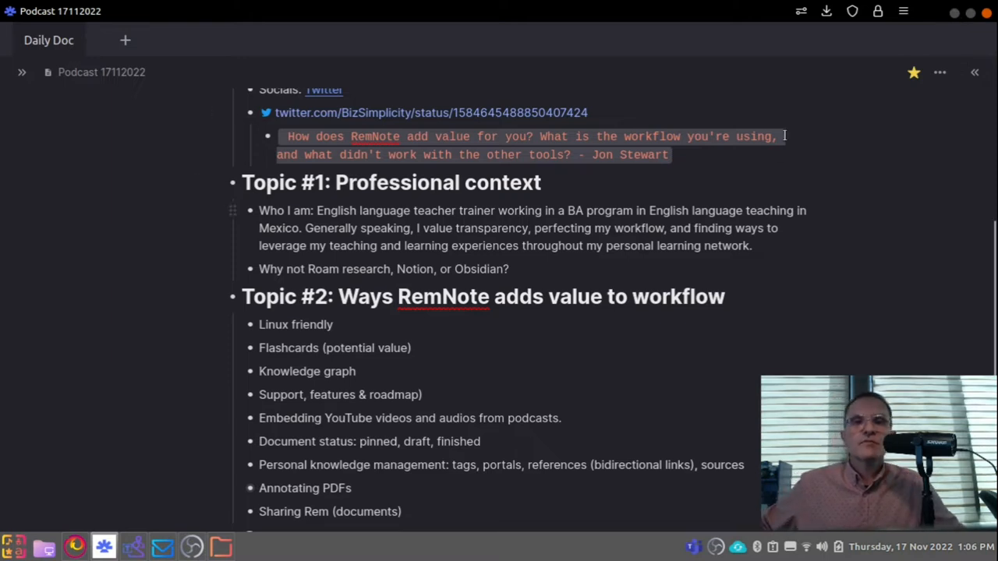
pyautogui.moveTo(726, 254)
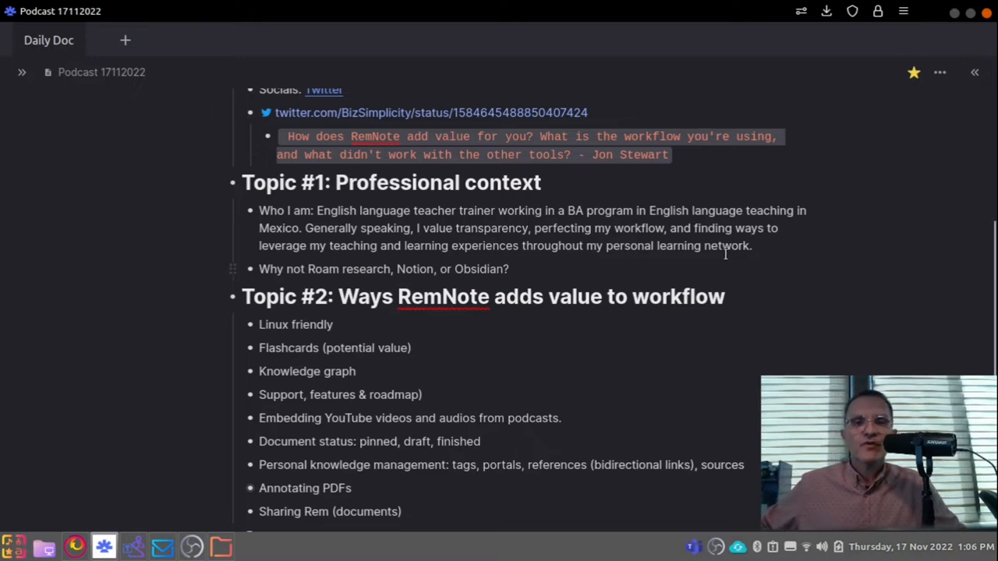
pyautogui.moveTo(873, 117)
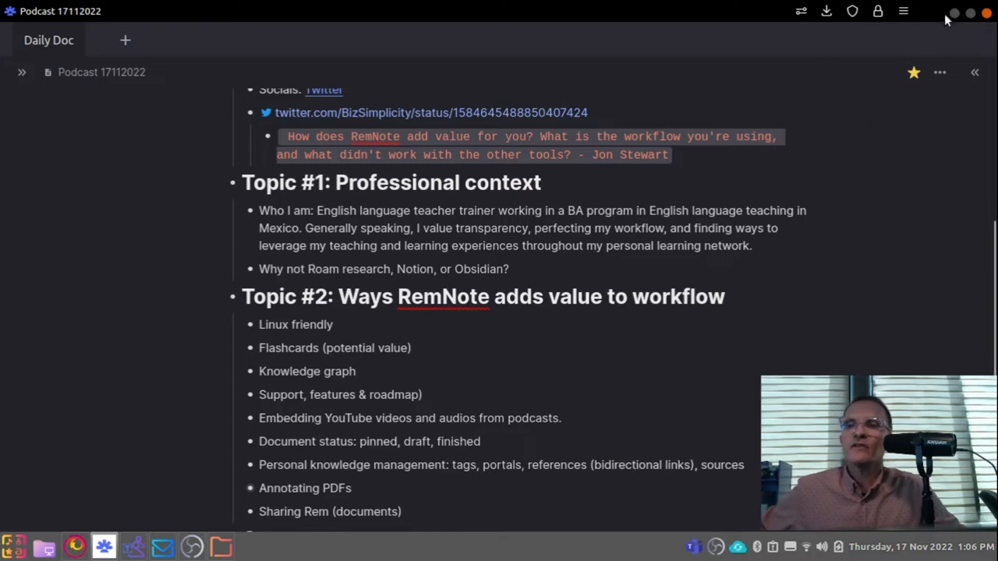
pyautogui.moveTo(75, 546)
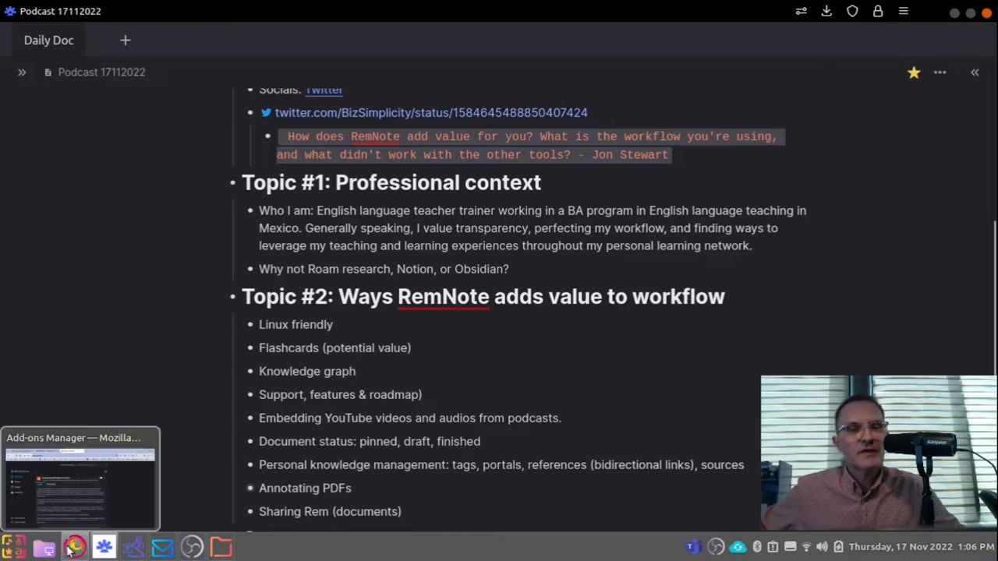
# Cycle through the taskbar windows and land on Benjamin L. Stewart's YouTube channel page.
pyautogui.click(74, 546)
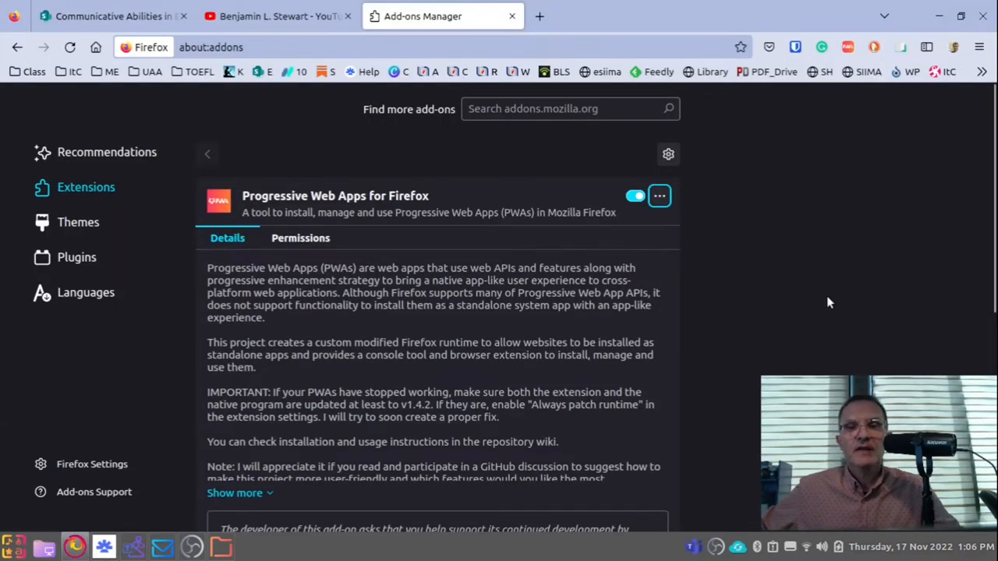
pyautogui.moveTo(761, 306)
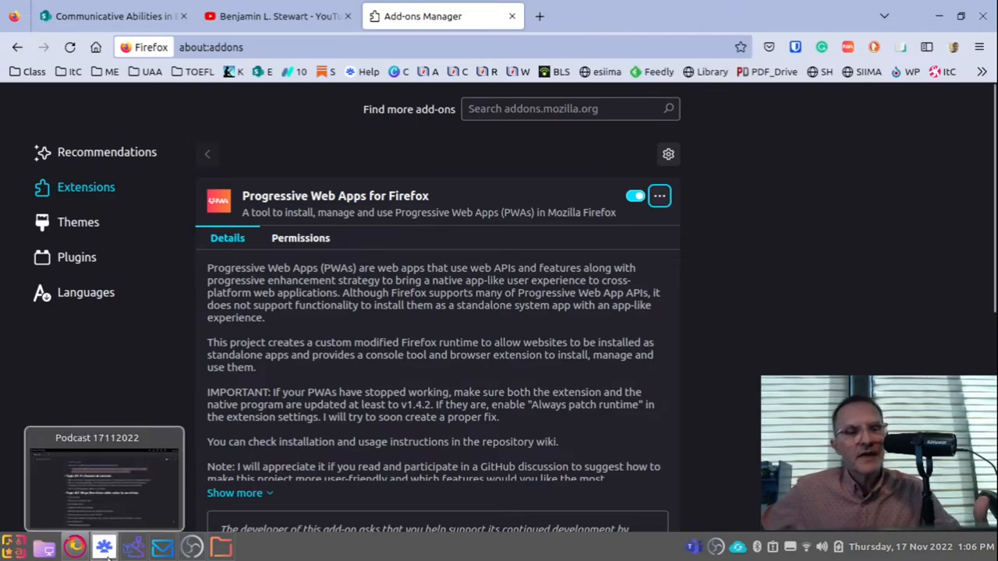
pyautogui.click(102, 545)
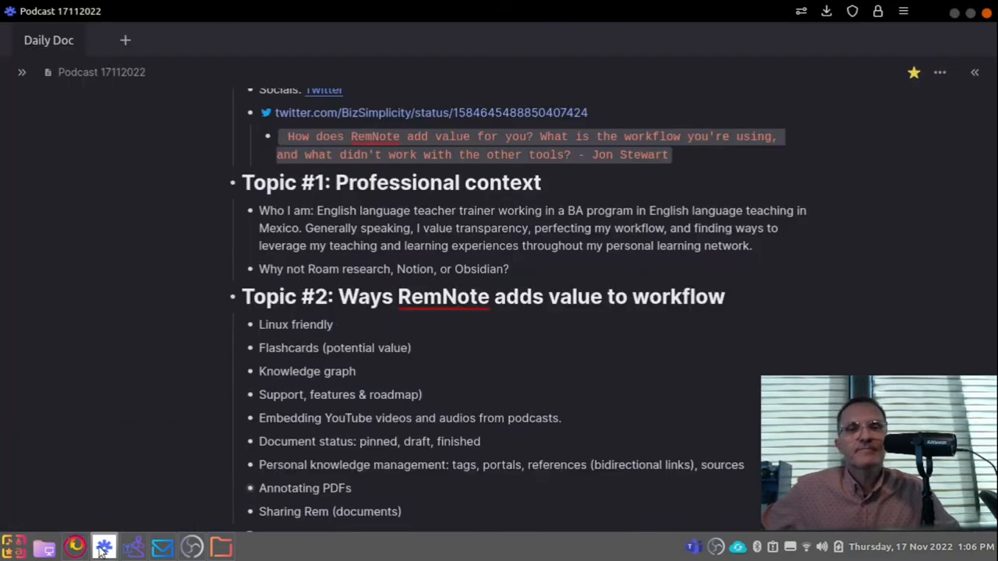
pyautogui.click(103, 545)
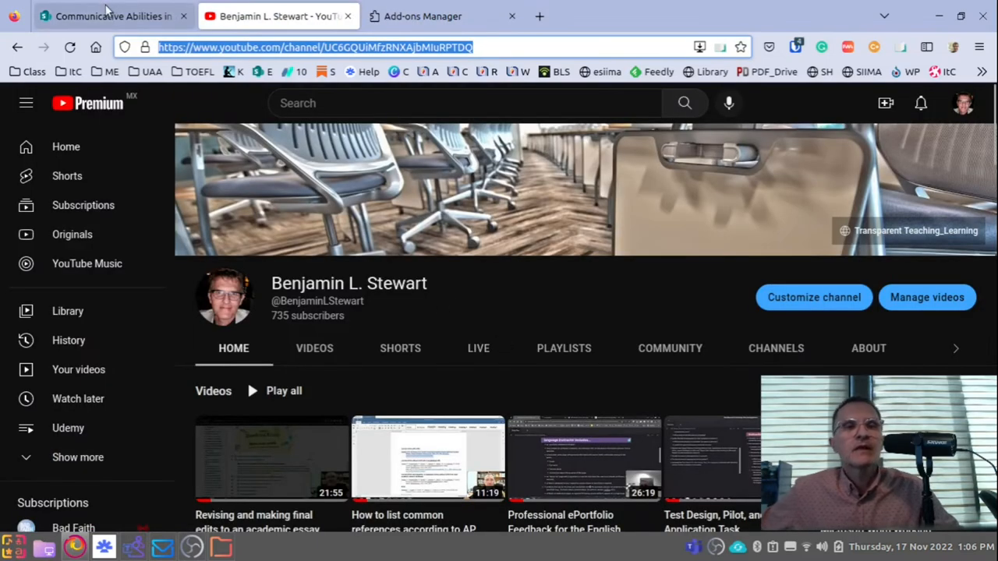
pyautogui.click(423, 15)
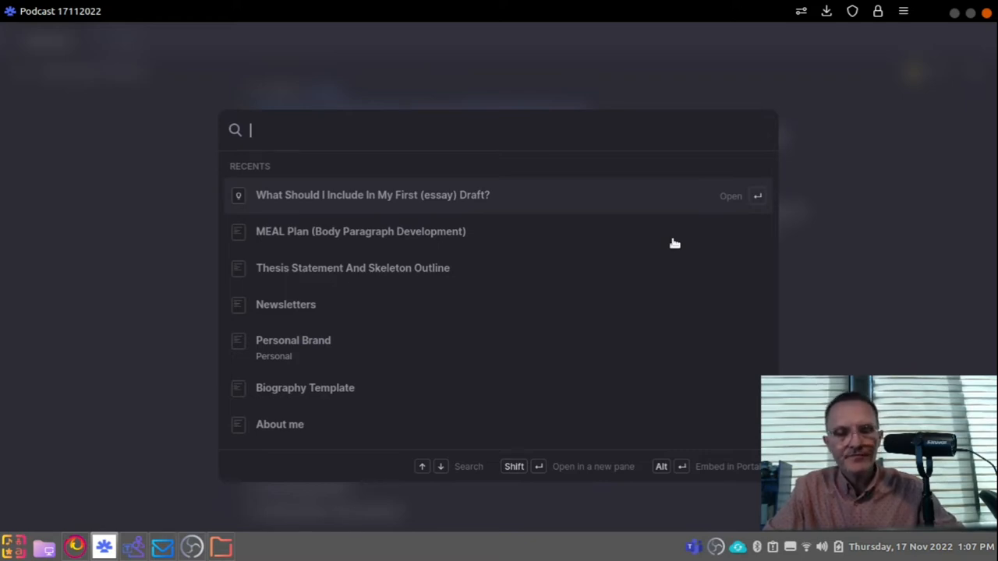
# Search RemNote for 'TOEFL' and open the TOEFL Vocabulary Flashcards document.
pyautogui.write('t')
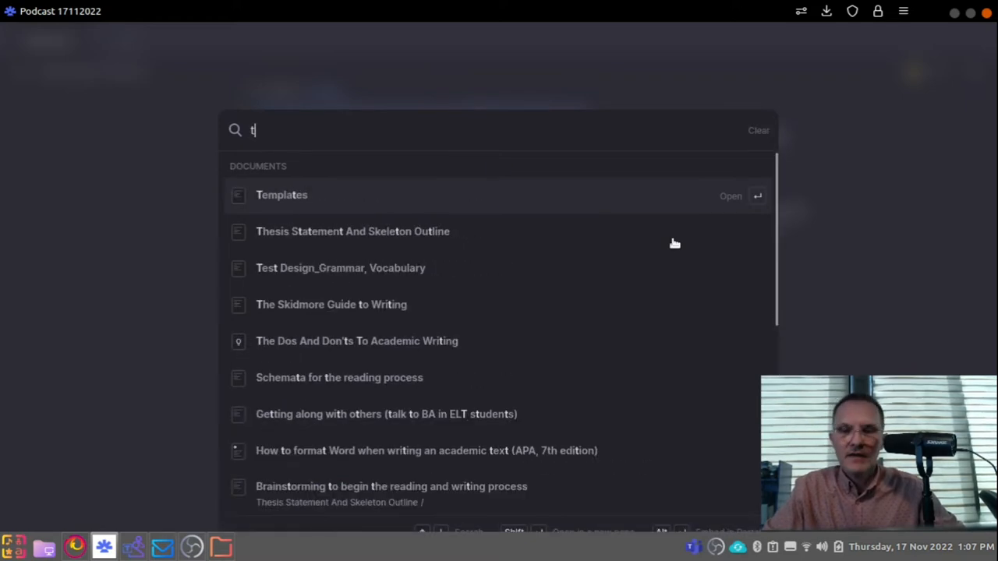
pyautogui.write('OEFL')
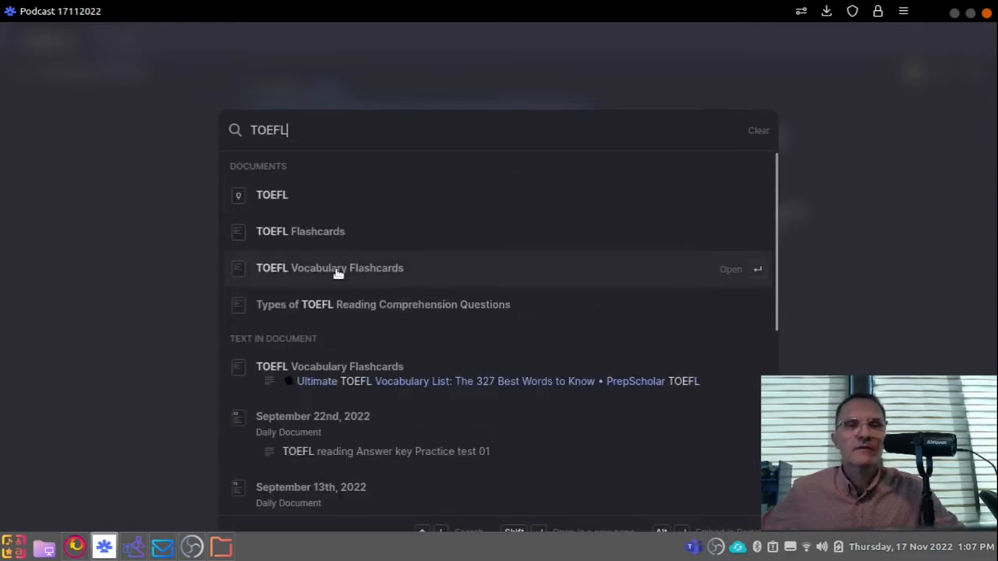
pyautogui.click(329, 268)
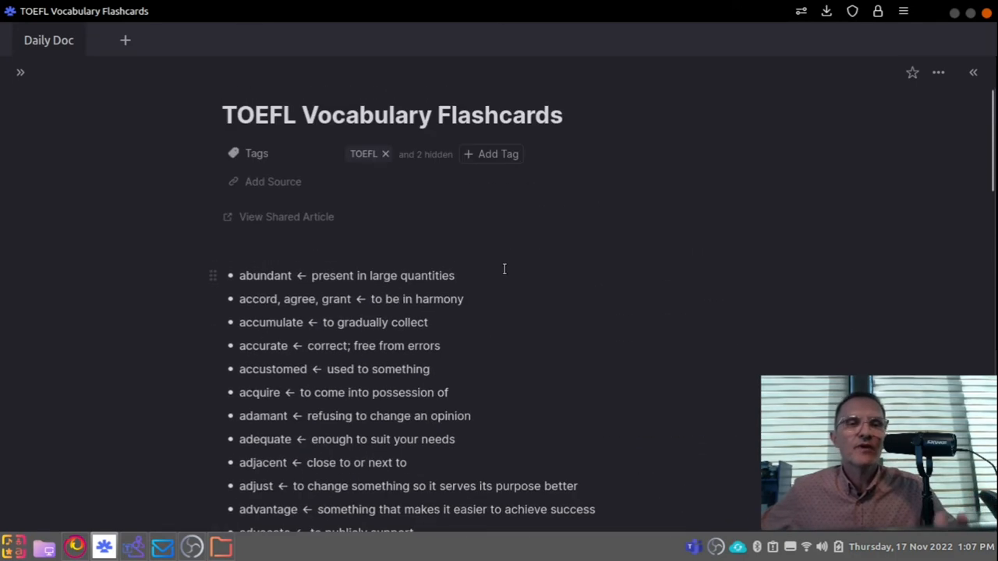
pyautogui.scroll(-3)
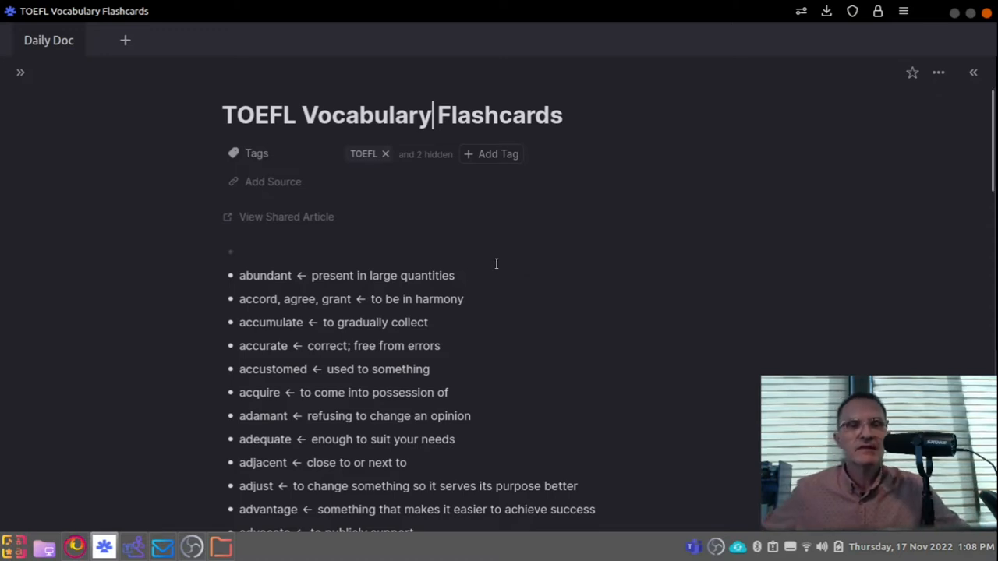
pyautogui.moveTo(484, 248)
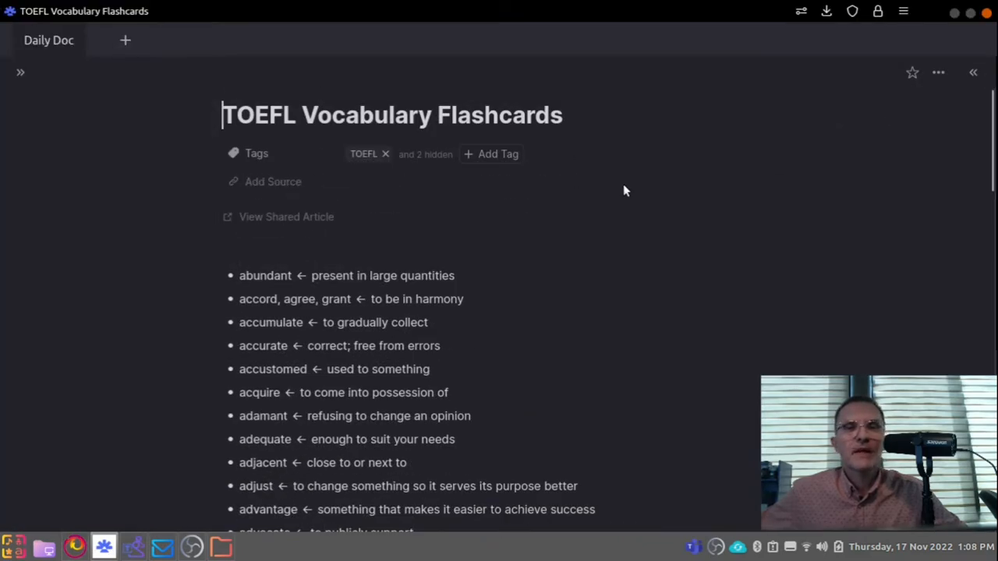
pyautogui.moveTo(424, 181)
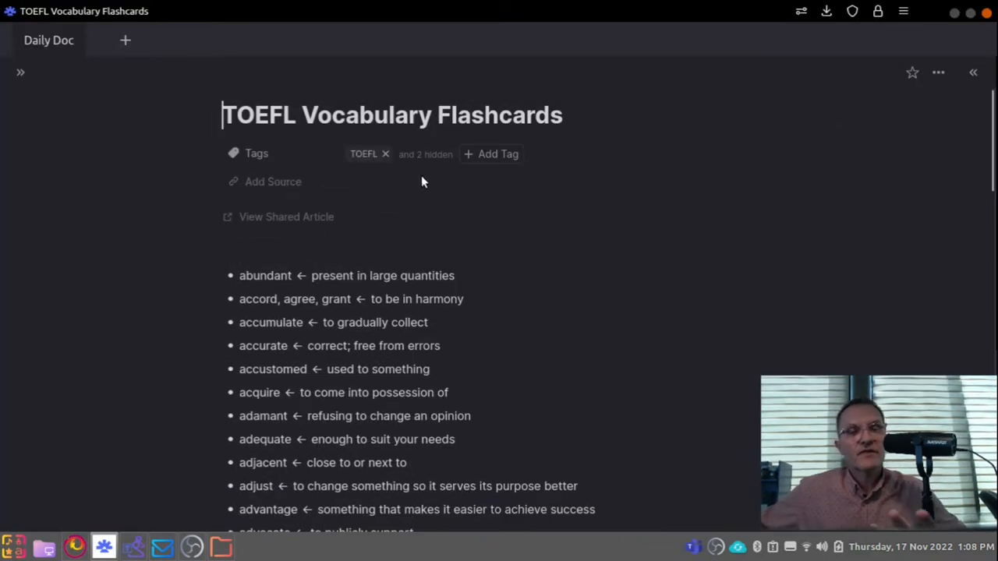
# Expand the left sidebar to reveal the pinned documents list.
pyautogui.click(20, 72)
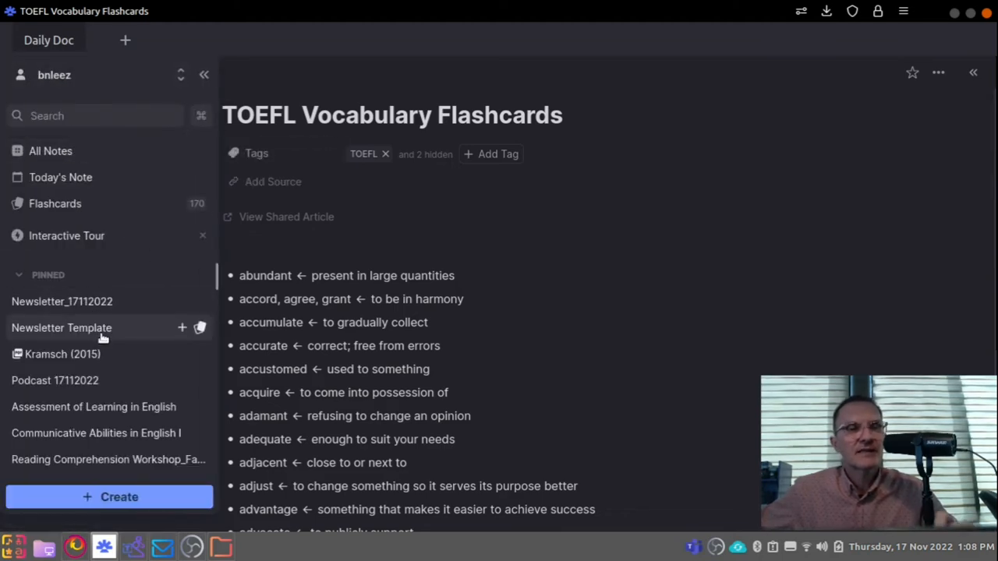
pyautogui.moveTo(54, 380)
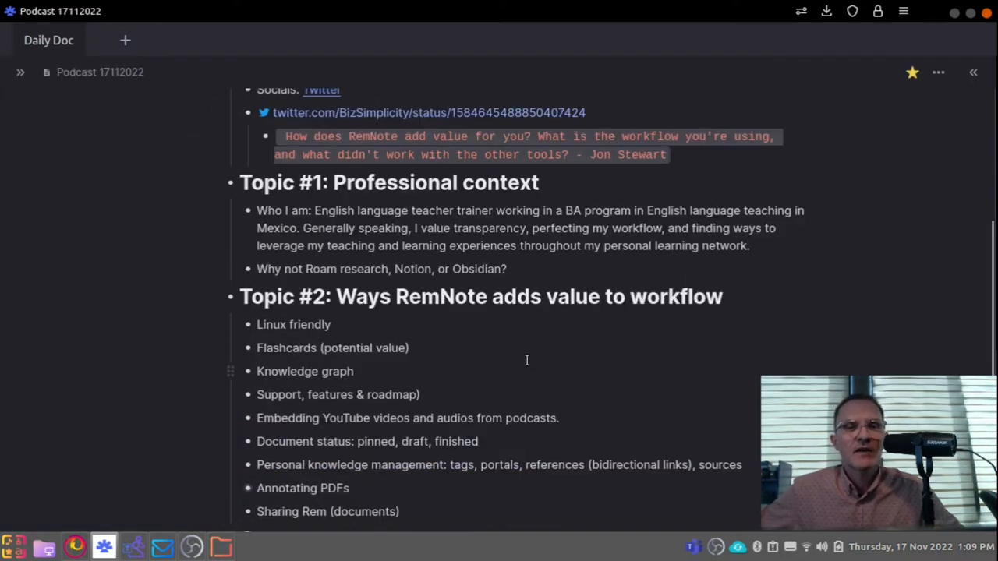
pyautogui.scroll(-3)
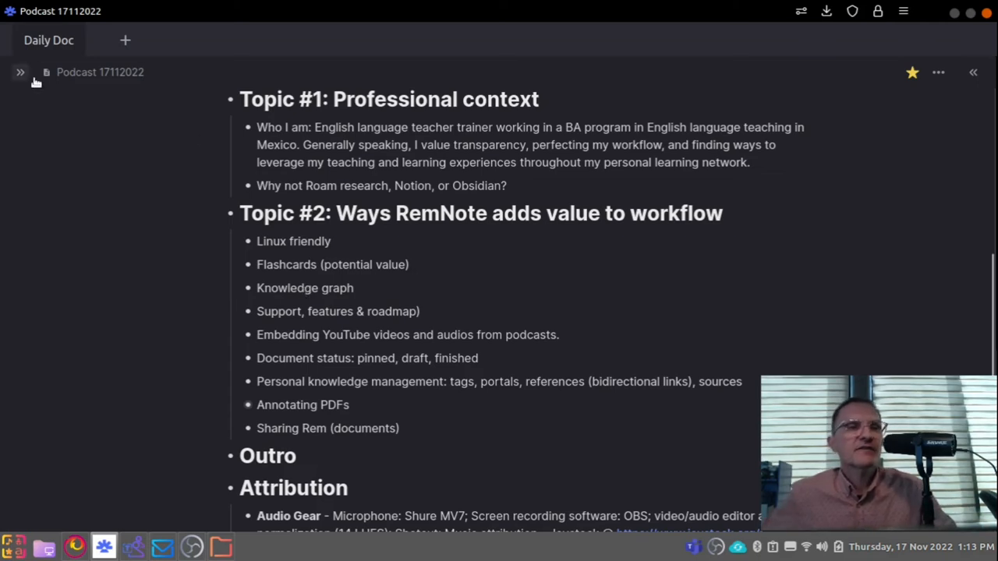
# From the sidebar, visit Assessment of Learning in English, then Communicative Abilities in English I.
pyautogui.click(20, 72)
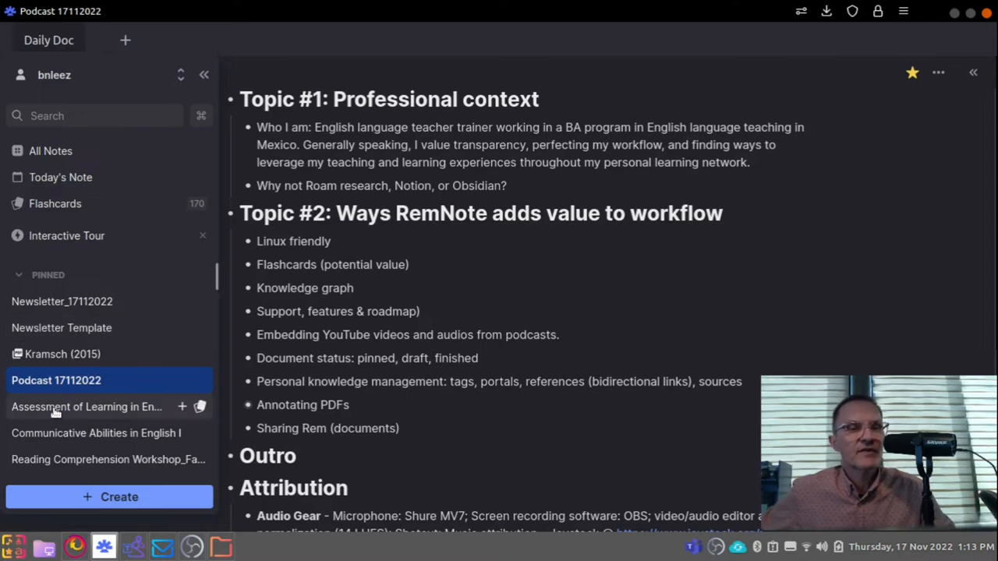
pyautogui.click(87, 406)
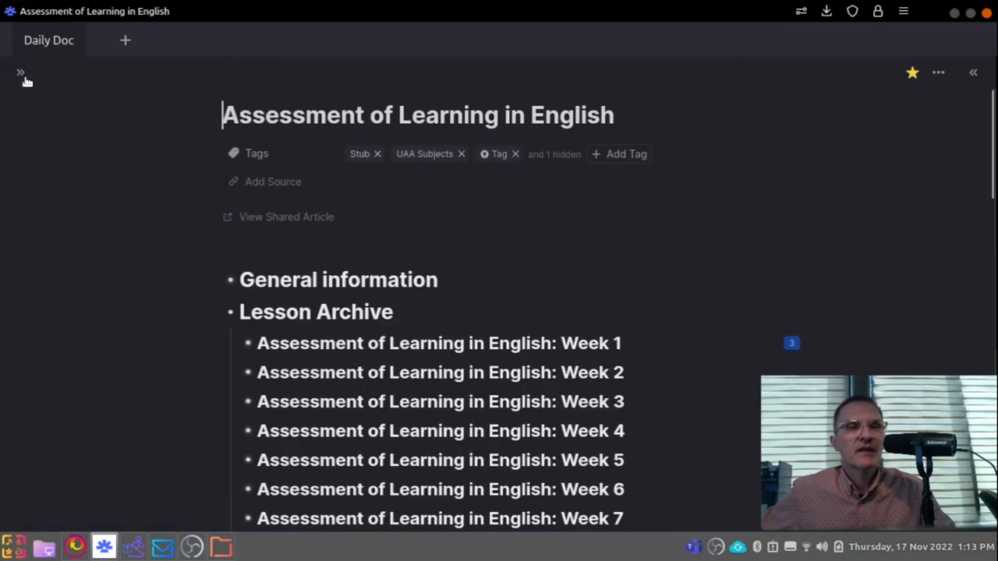
pyautogui.click(22, 73)
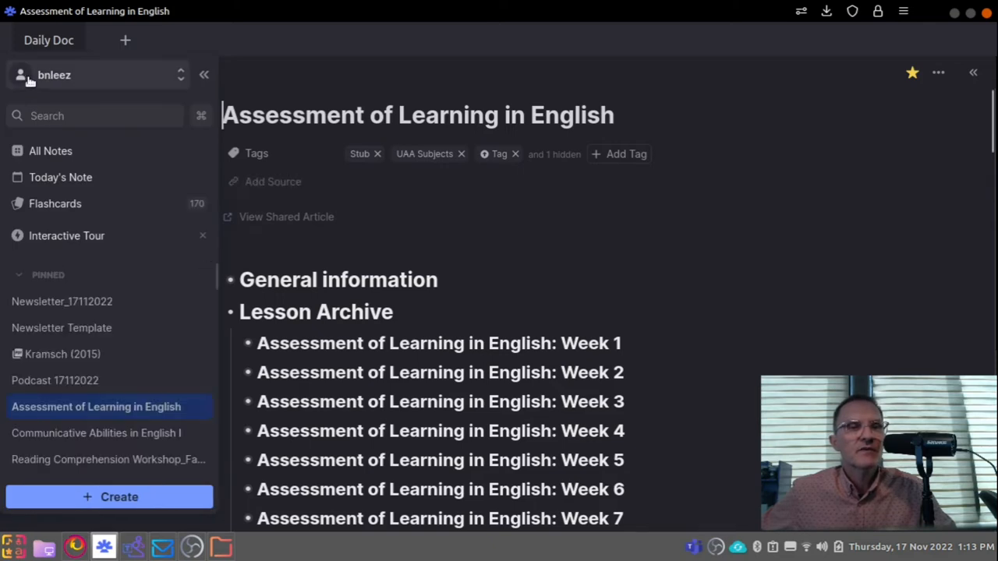
pyautogui.click(97, 433)
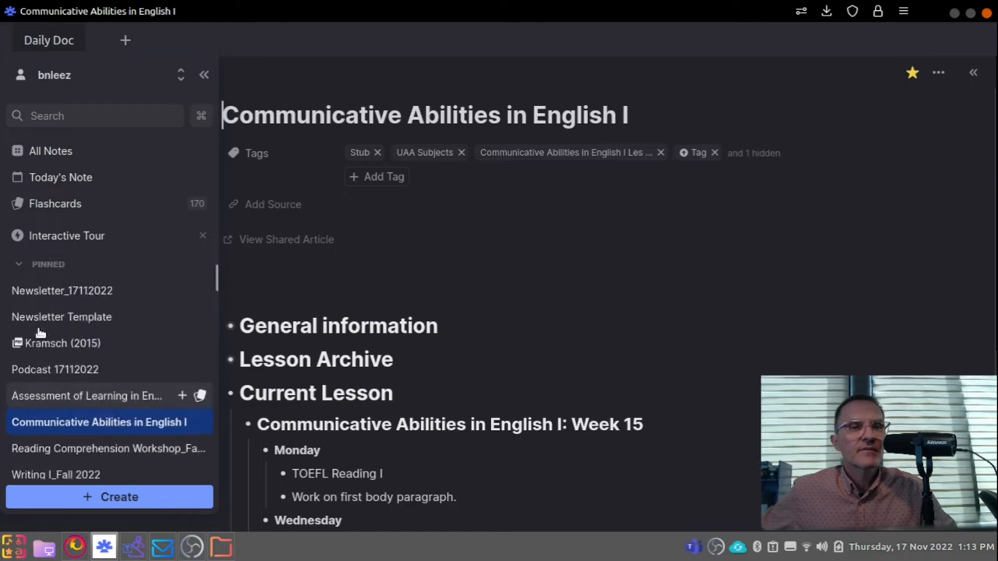
# Collapse the Pinned and Draft sidebar groups, then return to the Podcast 17112022 outline.
pyautogui.click(47, 265)
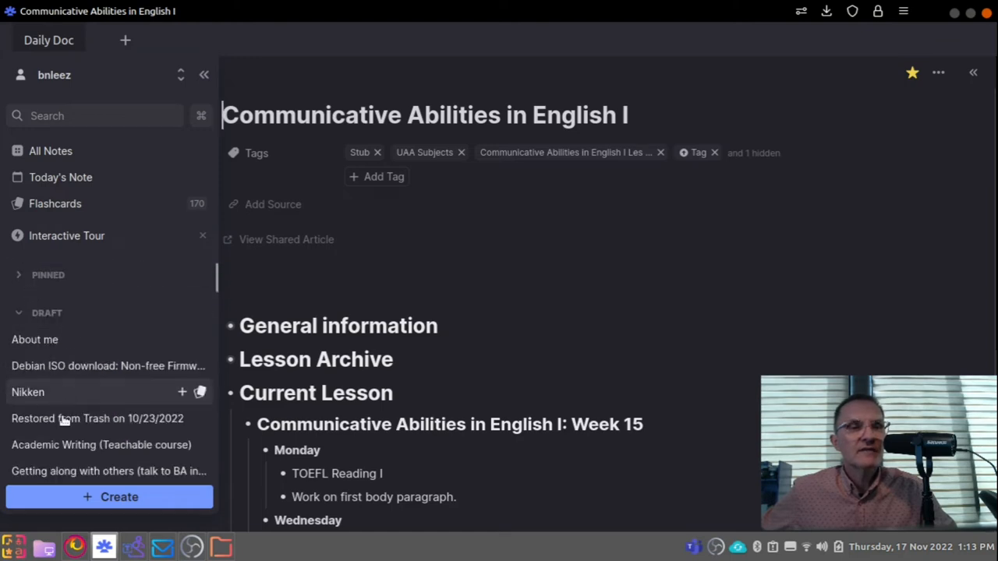
pyautogui.scroll(-3)
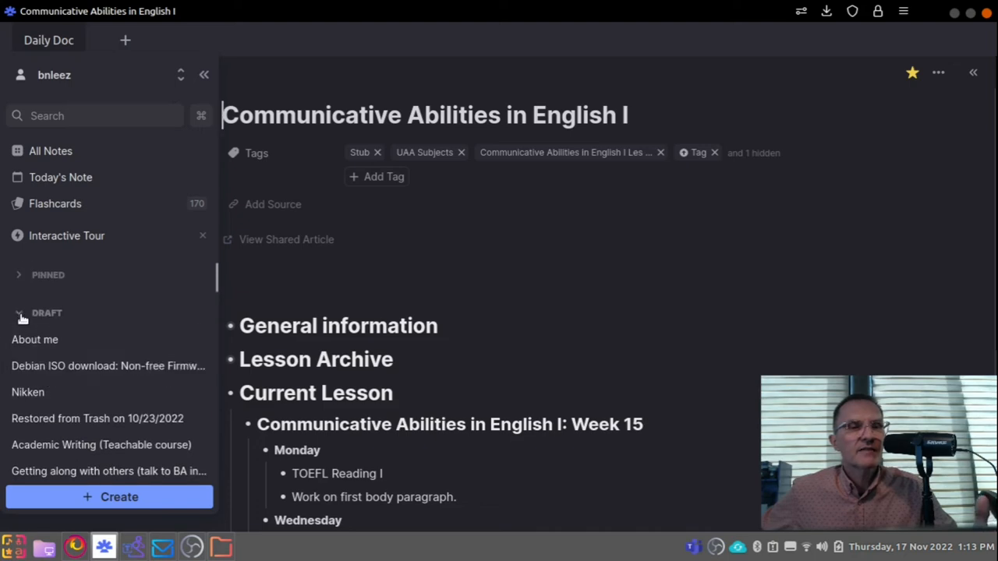
pyautogui.click(19, 311)
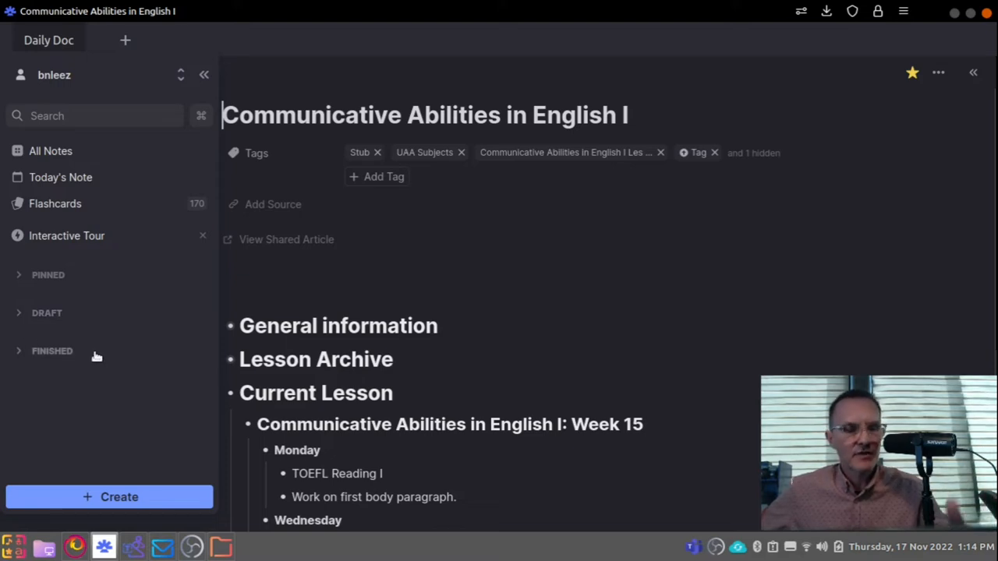
pyautogui.click(204, 75)
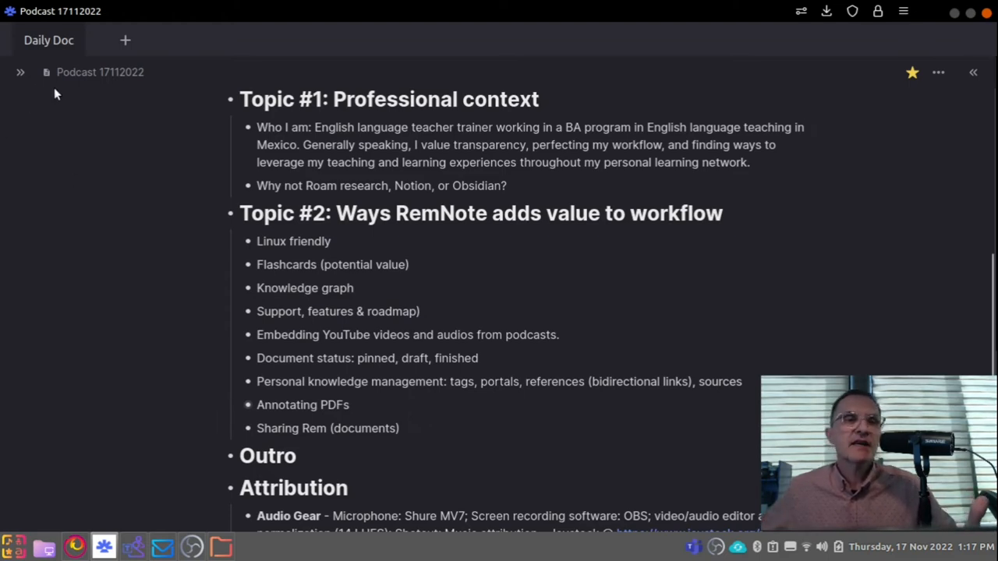
# Go to All Notes and filter it to PDFs, scrolling toward Hunter's 'Small Talk' article.
pyautogui.click(20, 72)
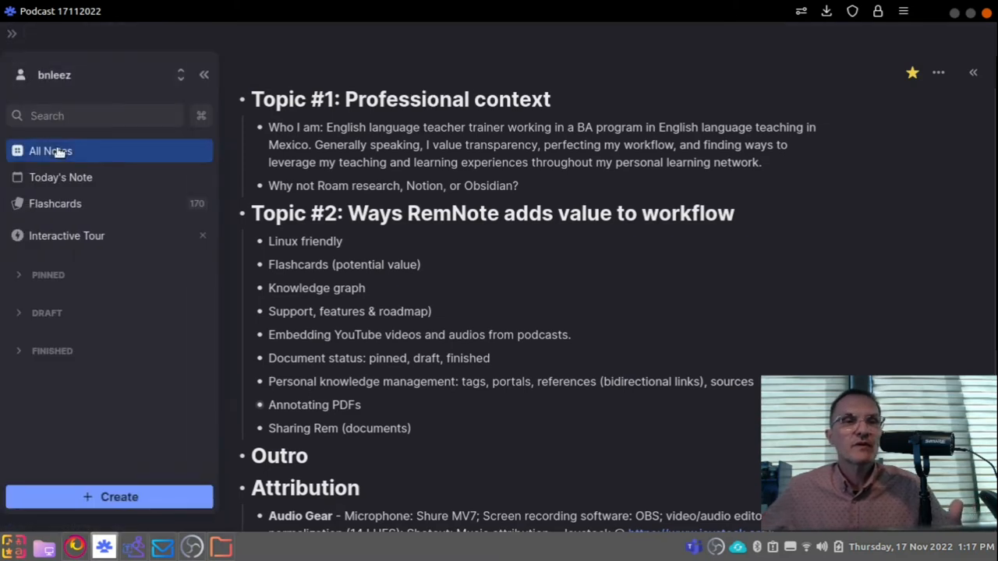
pyautogui.click(50, 150)
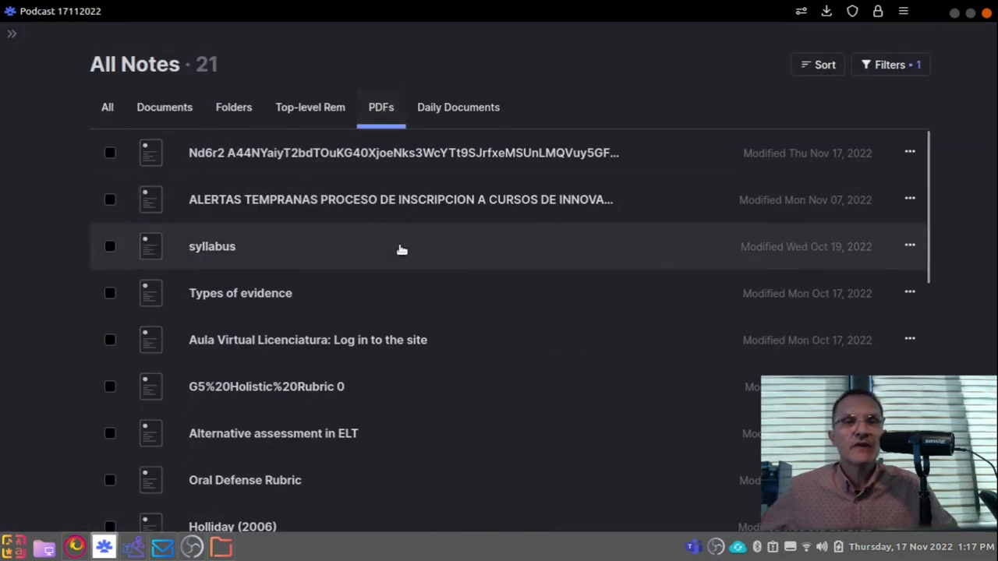
pyautogui.moveTo(164, 90)
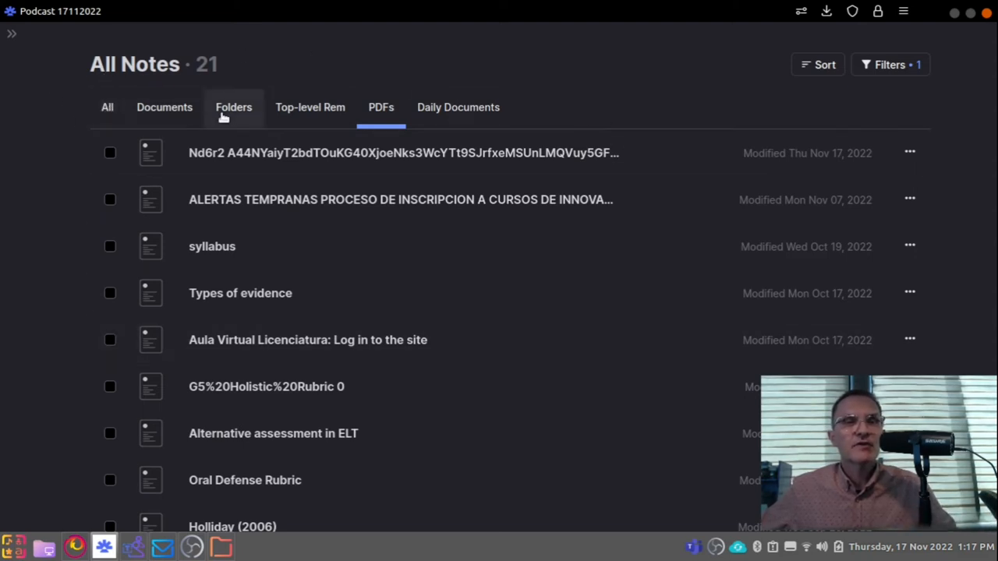
pyautogui.click(309, 106)
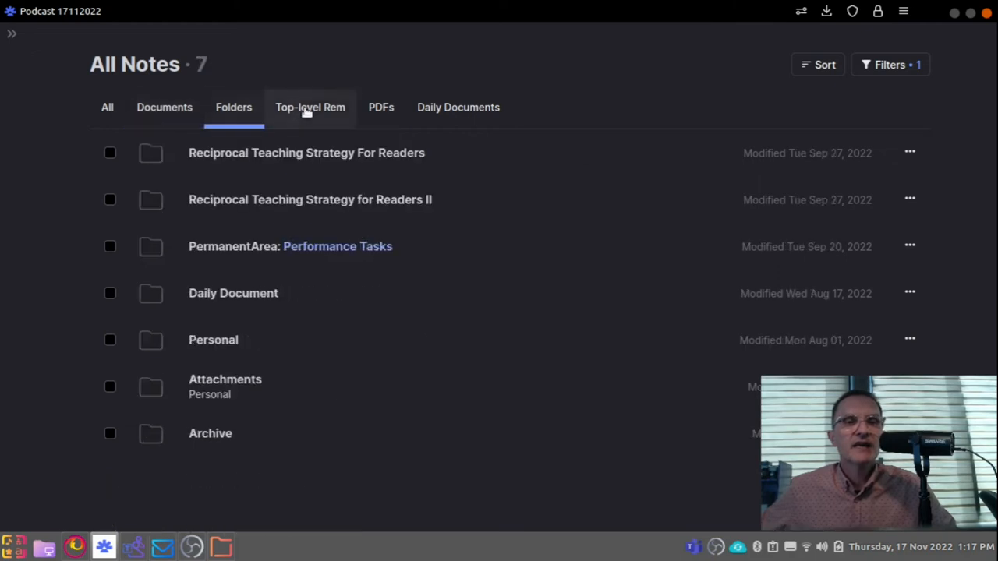
pyautogui.click(381, 106)
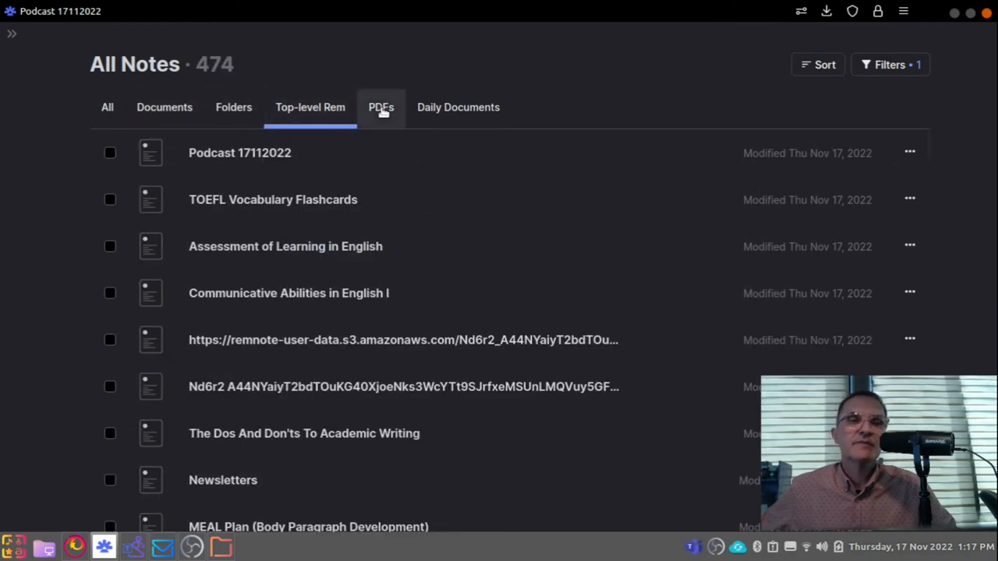
pyautogui.click(380, 106)
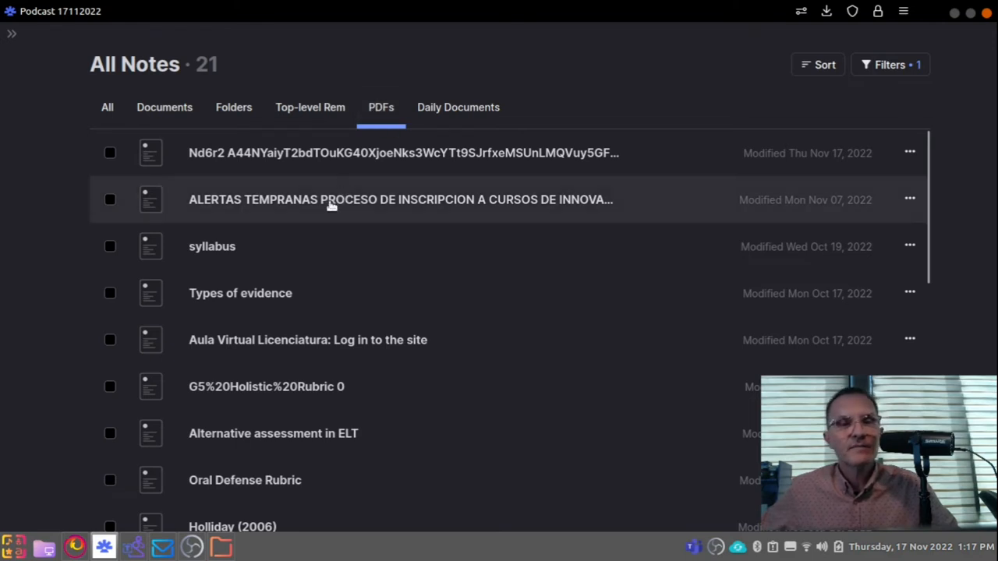
pyautogui.scroll(-3)
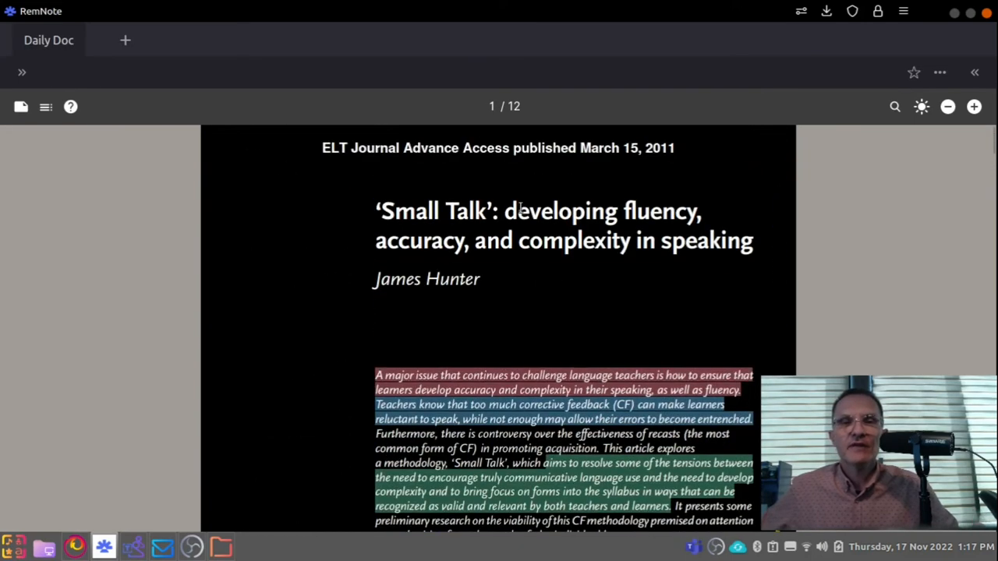
# Leave the Hunter PDF and return to All Notes filtered to its 21 PDFs.
pyautogui.click(475, 382)
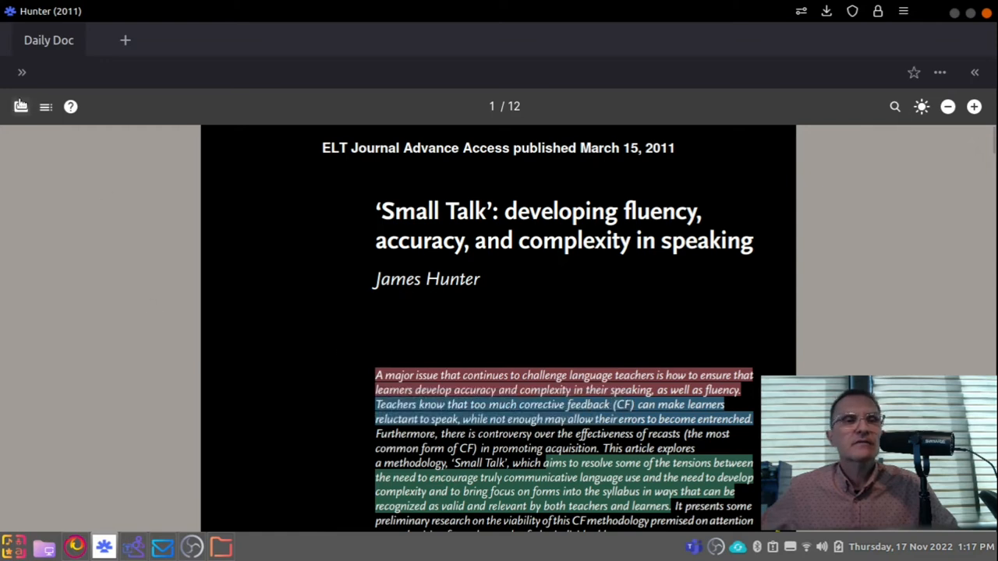
pyautogui.click(22, 106)
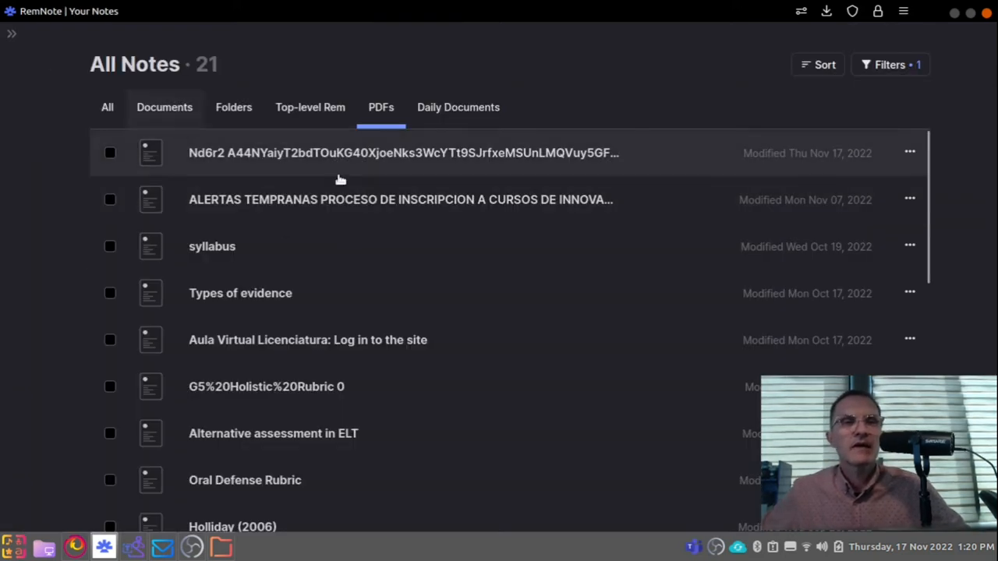
# Open the Hunter (2011) rem and scroll through its 14 highlight references.
pyautogui.click(404, 153)
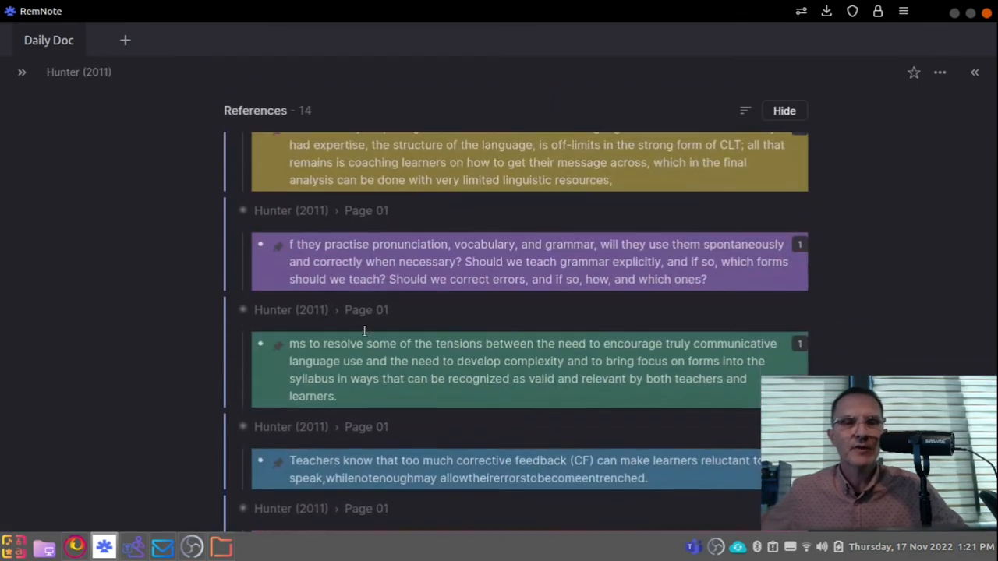
pyautogui.scroll(-3)
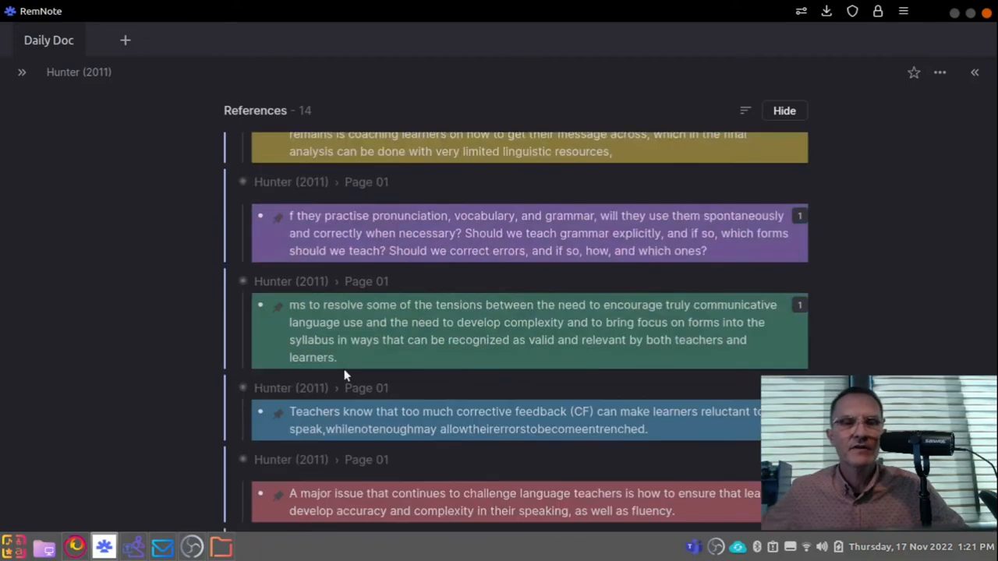
pyautogui.scroll(-3)
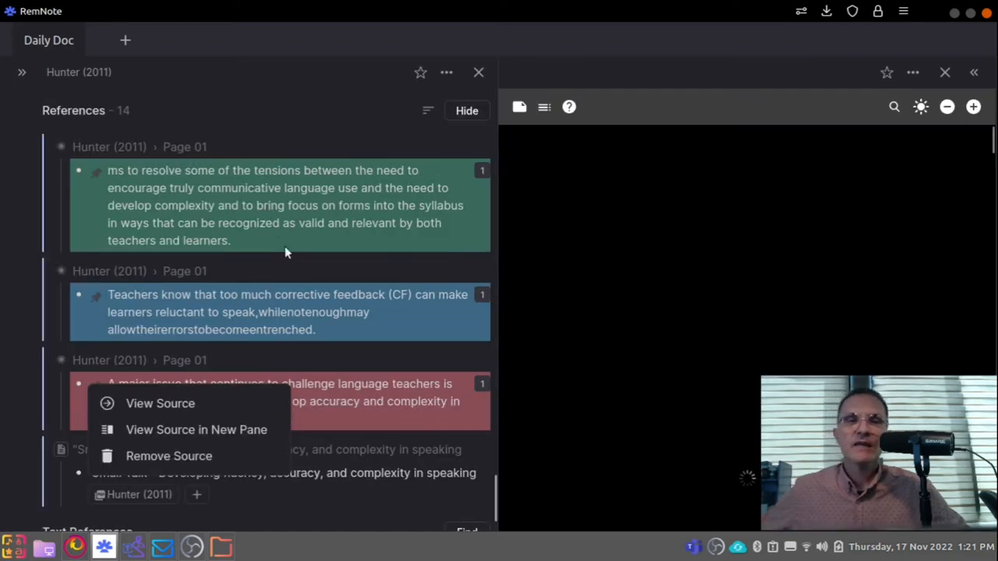
# Show the Hunter (2011) PDF beside its highlights, add a throwaway child bullet and delete it.
pyautogui.click(159, 402)
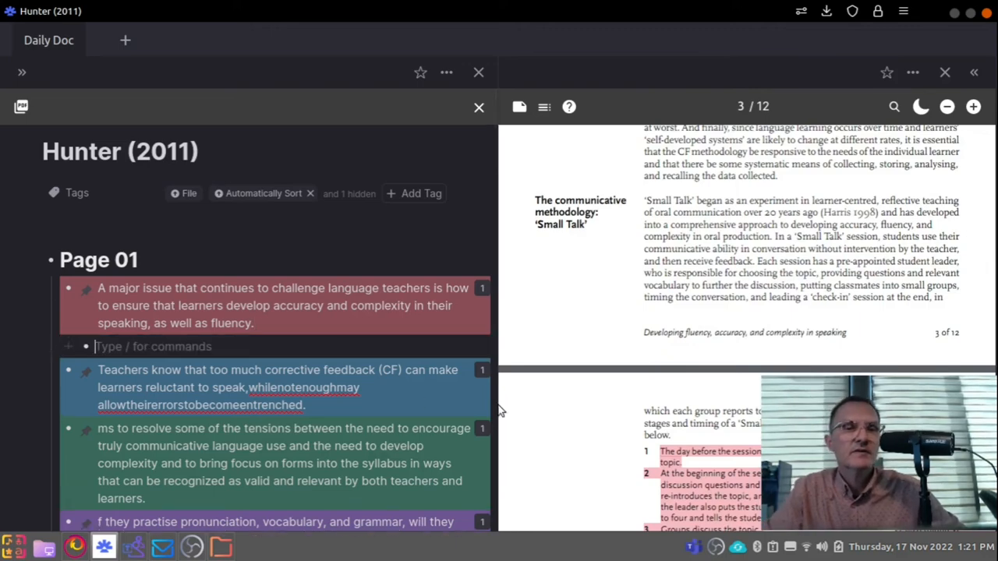
pyautogui.write('dsdfañldfkj')
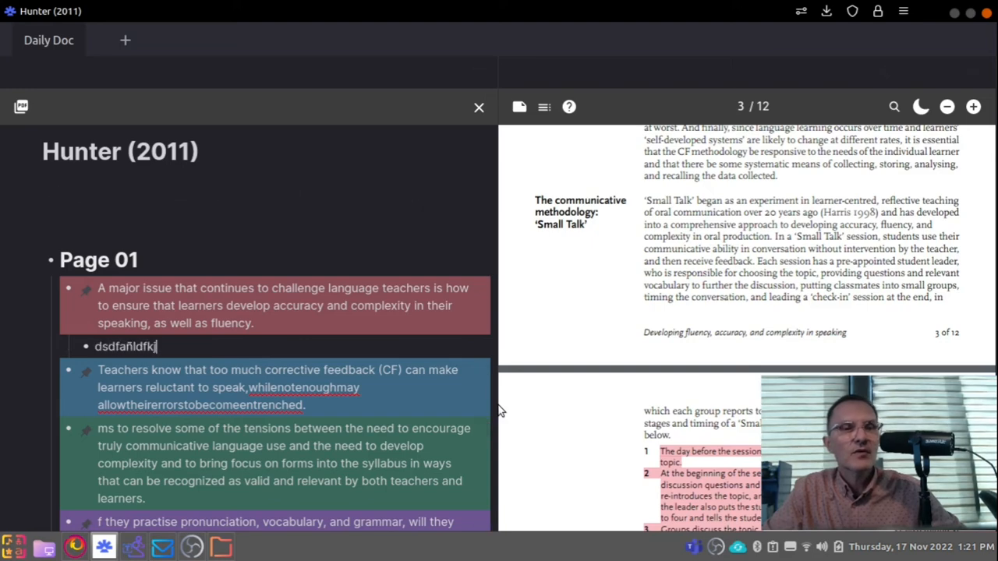
pyautogui.write('dsfdsdad')
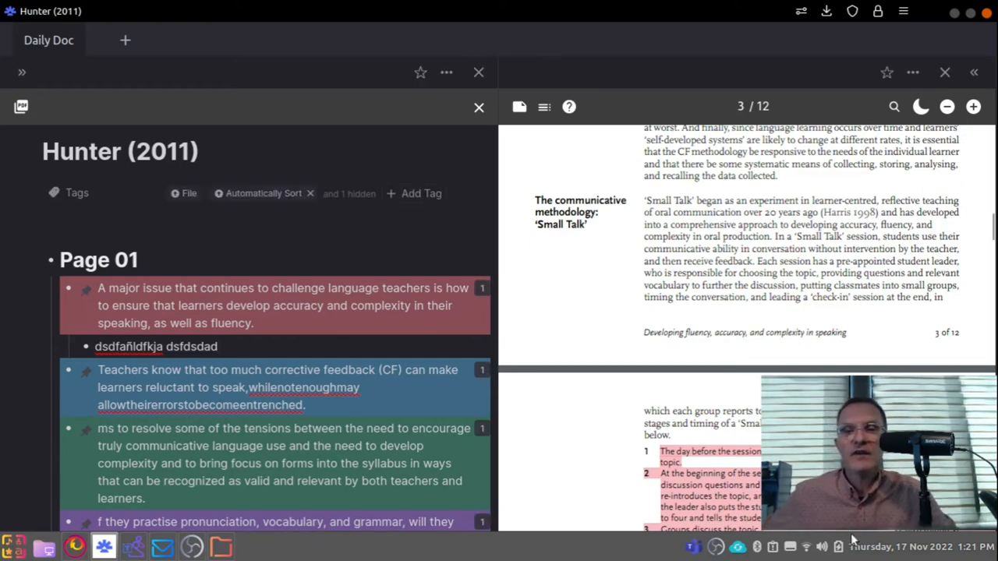
pyautogui.scroll(-3)
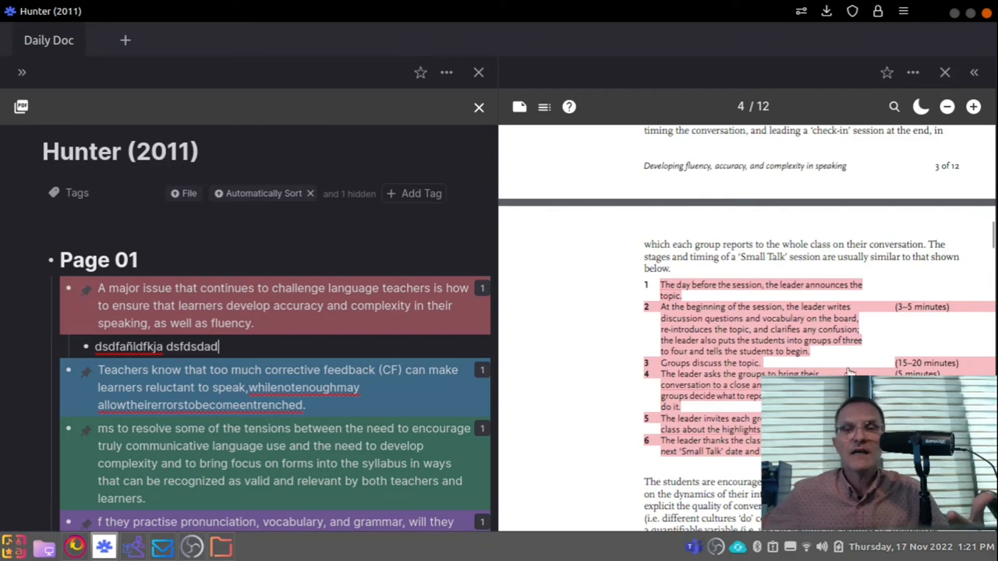
pyautogui.moveTo(568, 411)
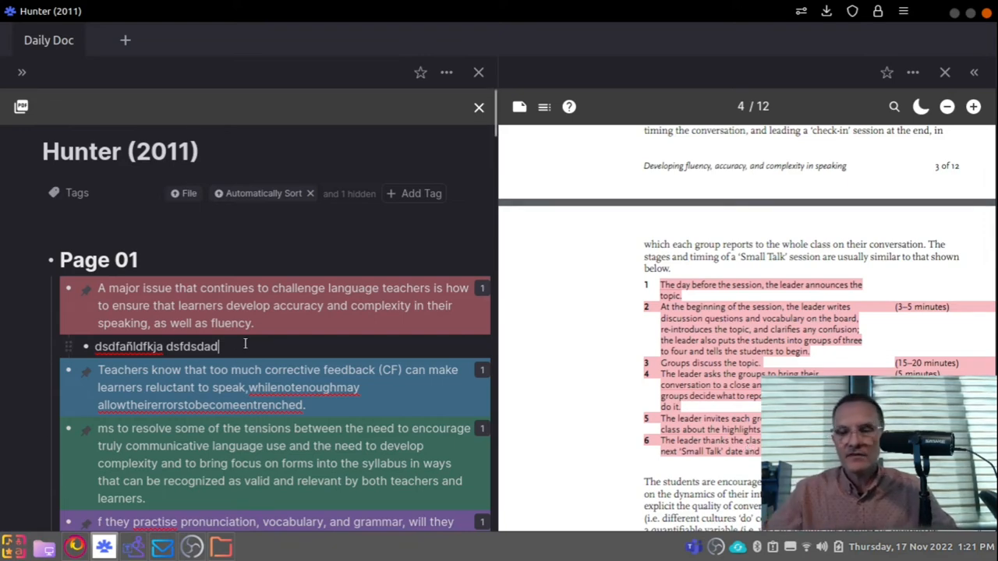
pyautogui.press('Backspace')
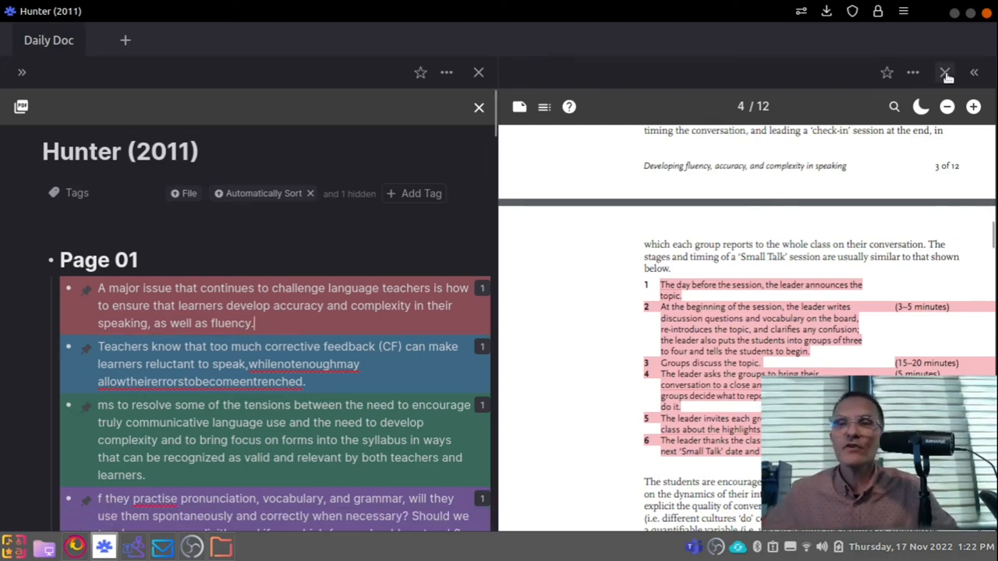
# Close the side-by-side pane so the PDF shows alone, then expand the navigation sidebar.
pyautogui.click(946, 73)
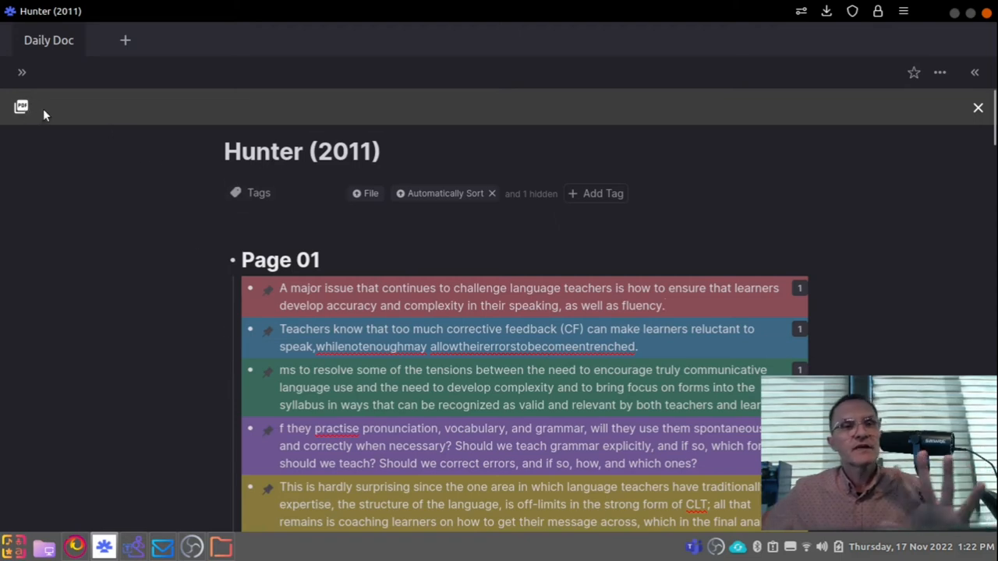
pyautogui.moveTo(190, 217)
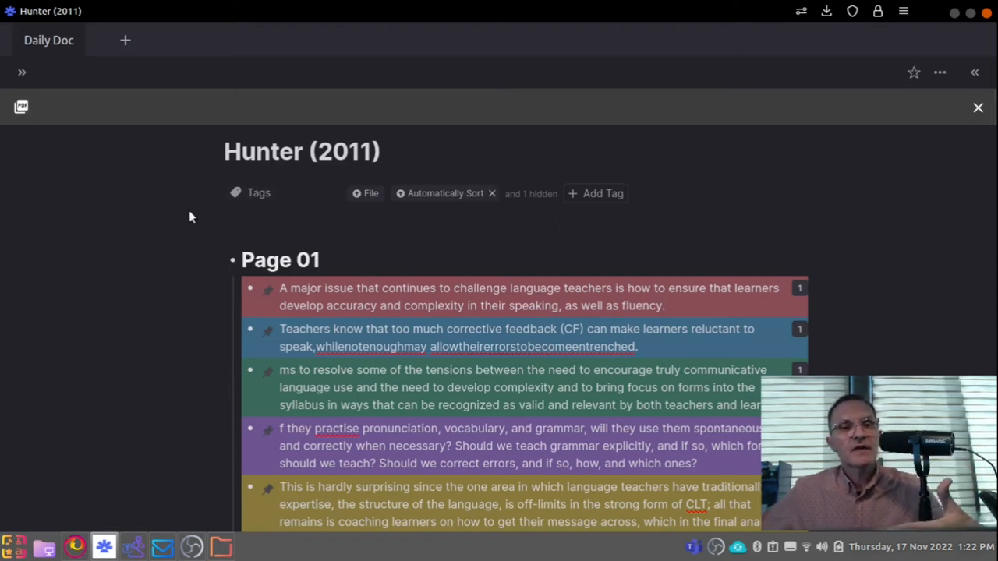
pyautogui.moveTo(72, 142)
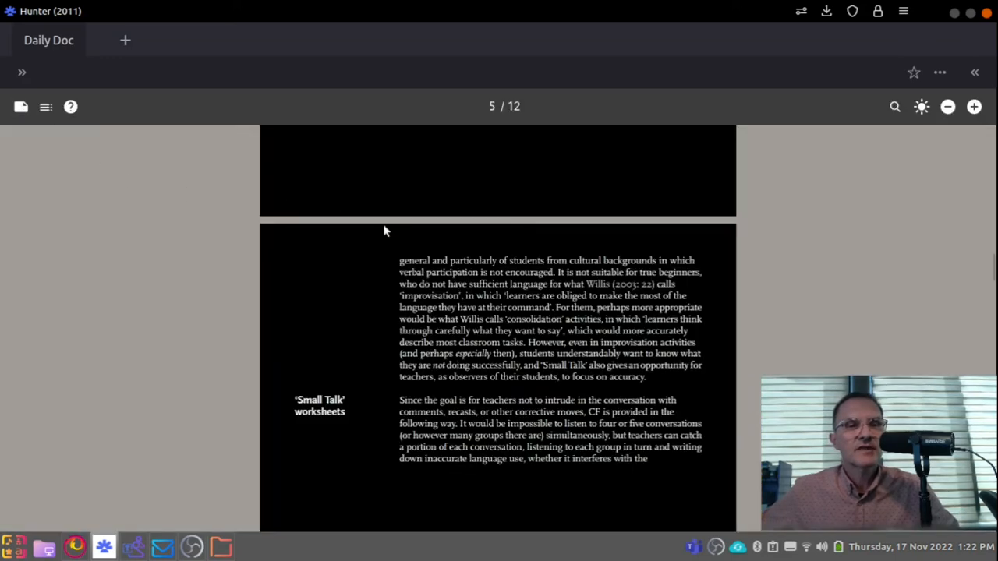
pyautogui.click(22, 71)
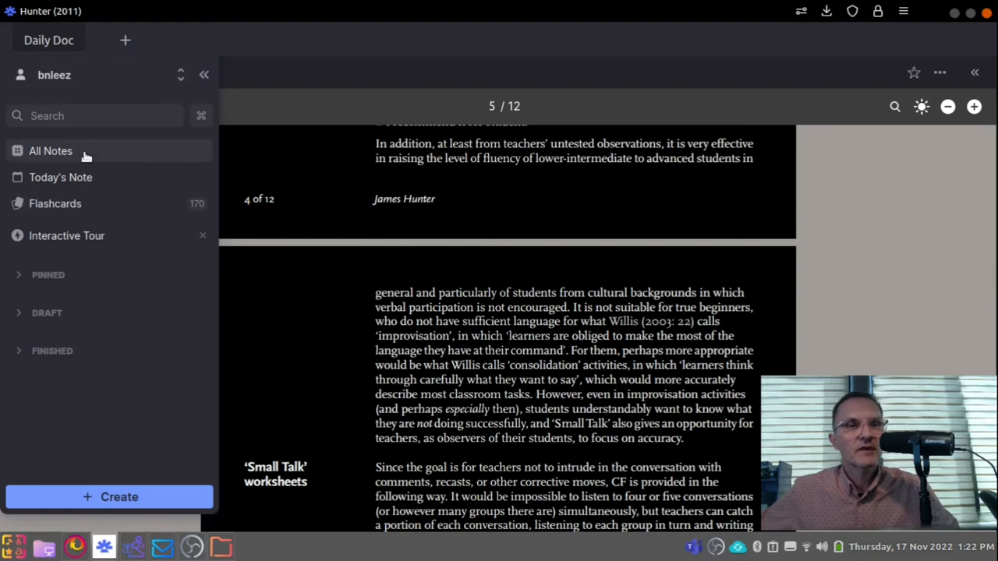
# Go to All Notes and reopen the Podcast 17112022 outline.
pyautogui.click(50, 149)
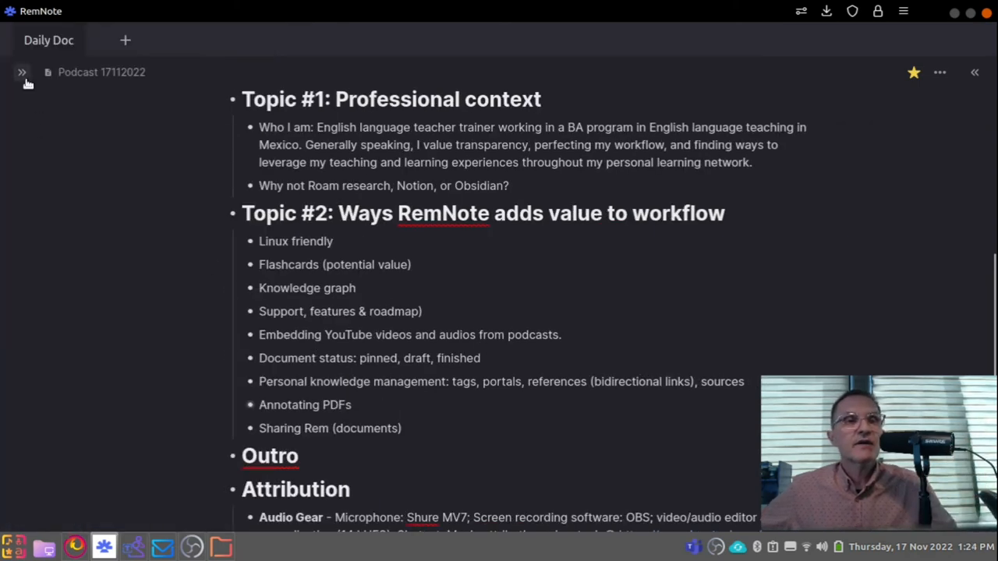
# Switch to the pinned Assessment of Learning in English note and scroll to the Week 15 current lesson.
pyautogui.click(22, 72)
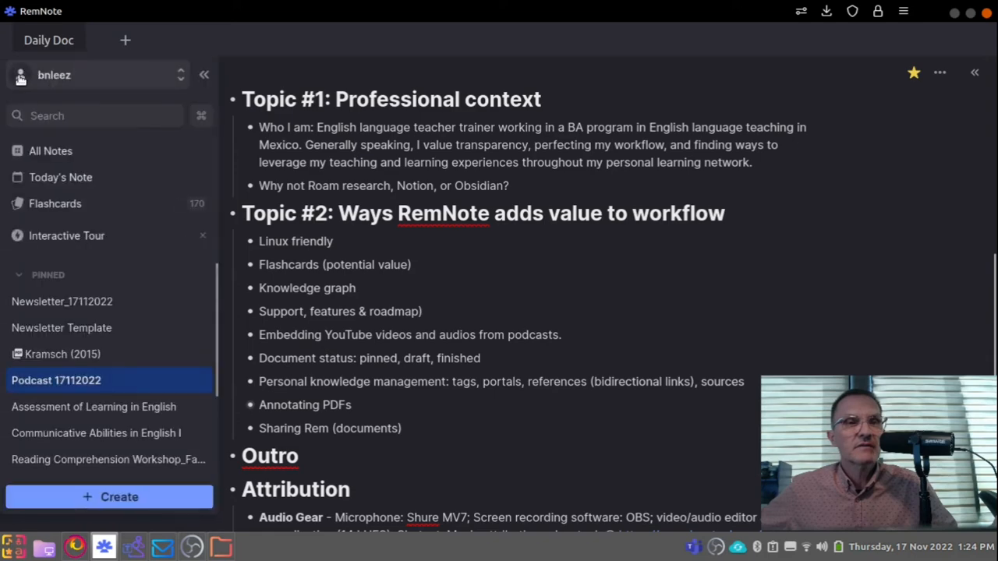
pyautogui.click(94, 406)
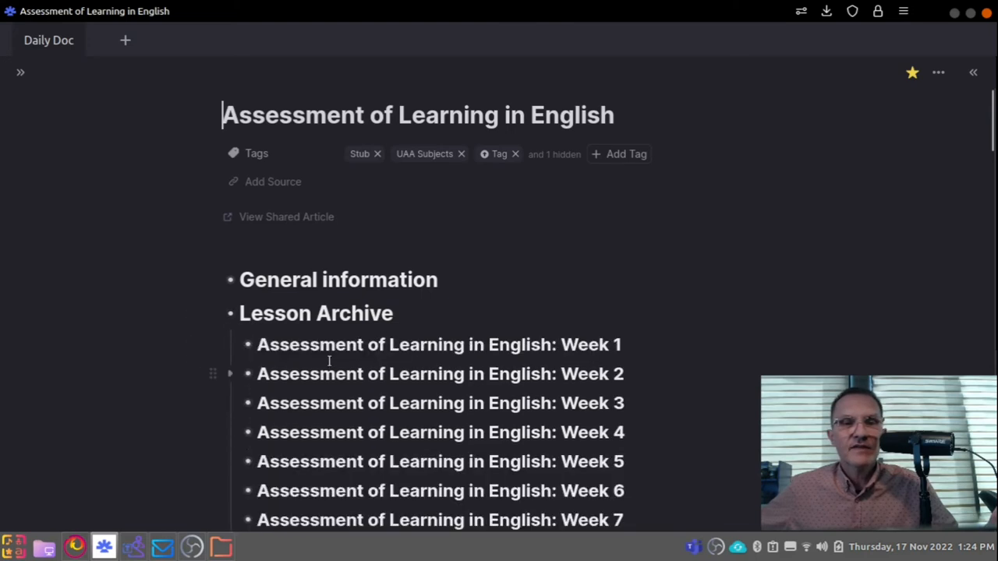
pyautogui.scroll(-3)
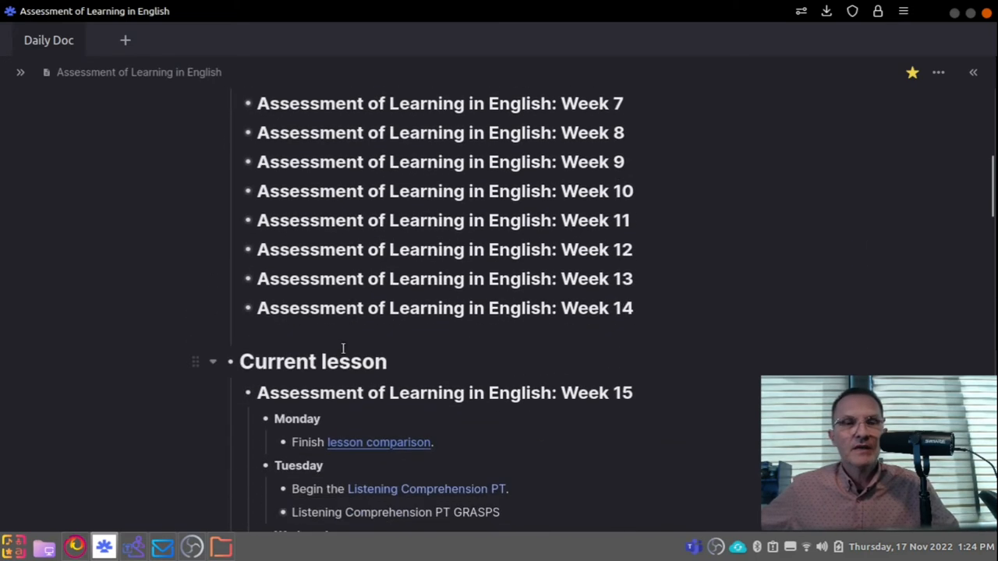
pyautogui.scroll(-3)
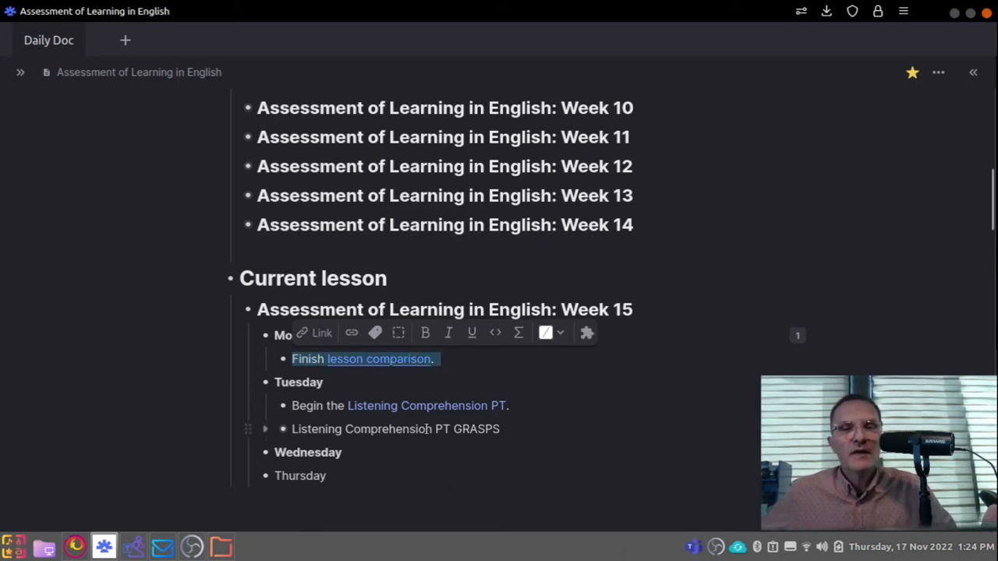
pyautogui.doubleClick(428, 406)
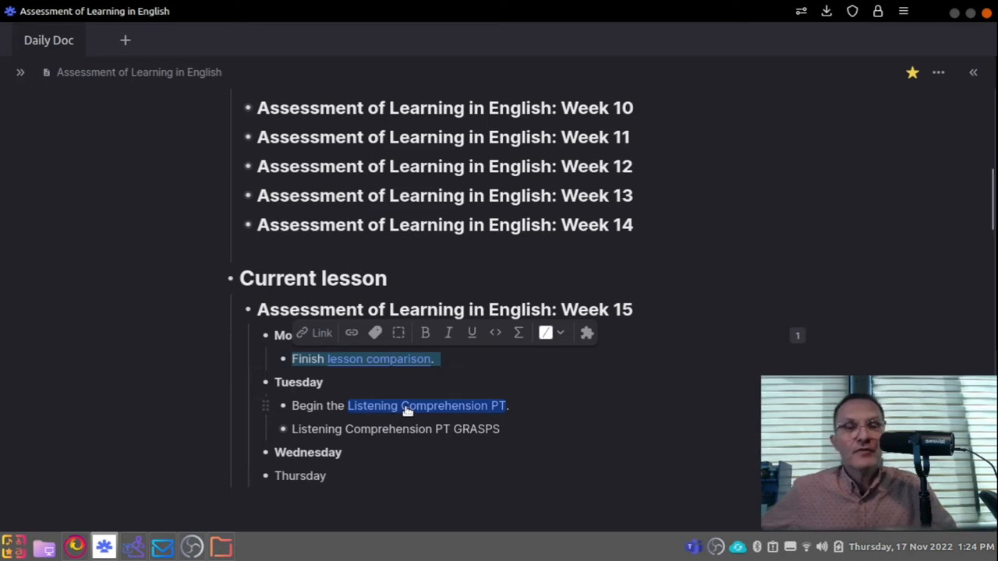
pyautogui.click(427, 405)
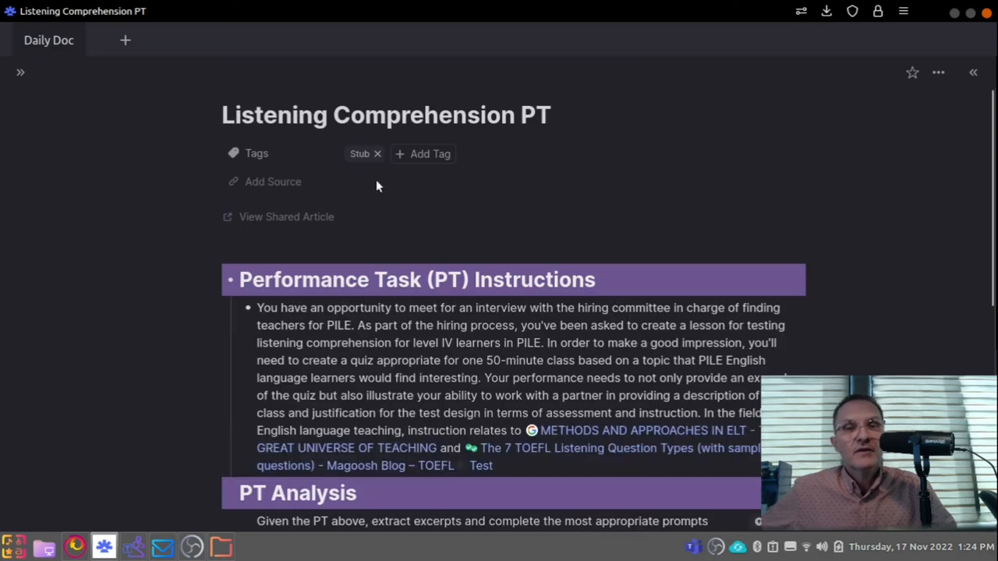
pyautogui.moveTo(347, 170)
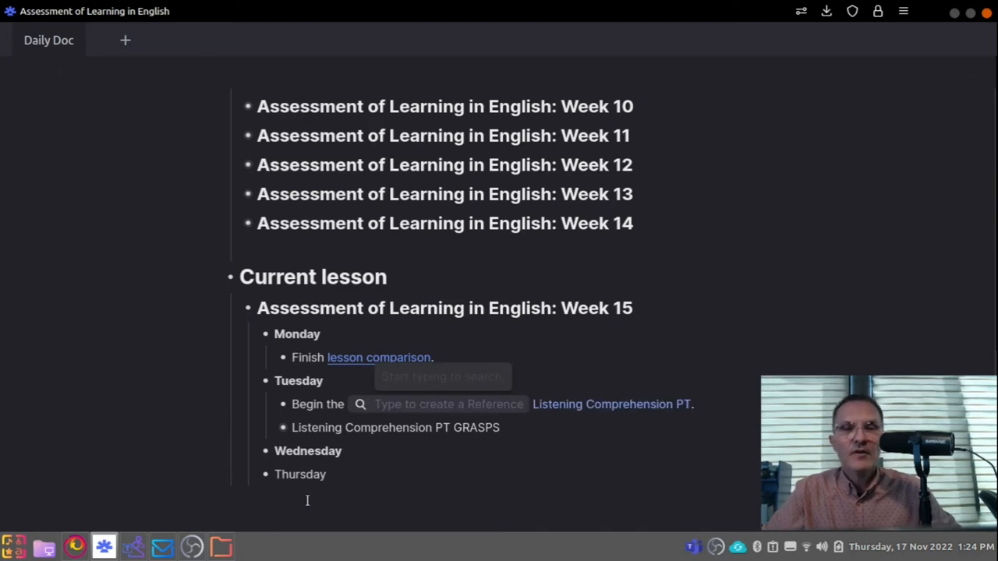
pyautogui.write('asdñflk adsf')
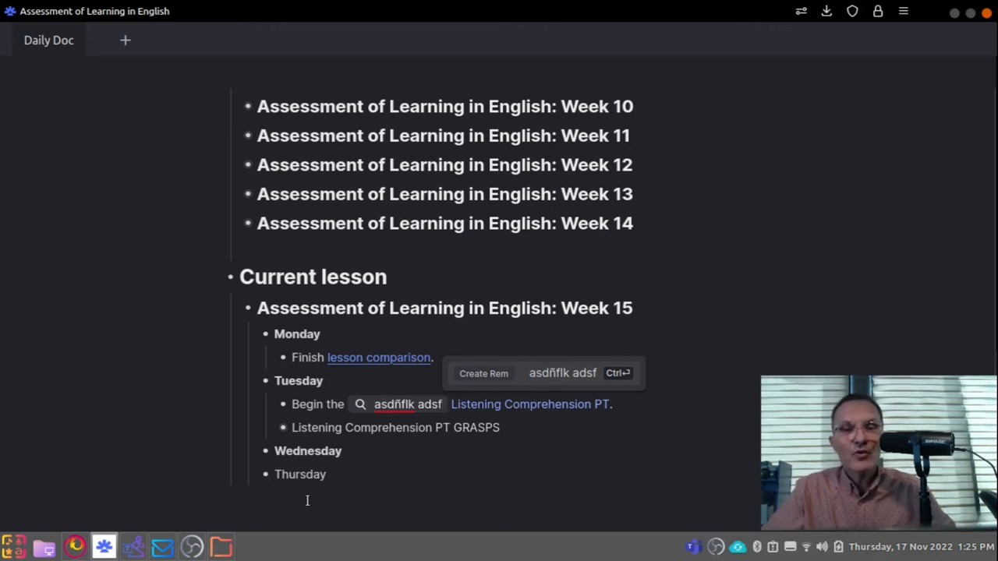
pyautogui.press('BackSpace')
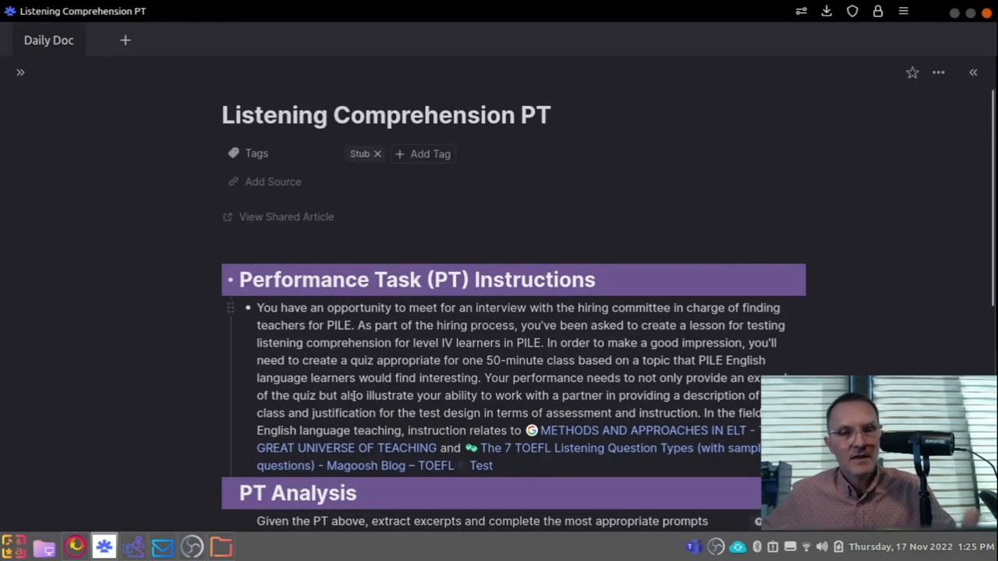
pyautogui.scroll(-3)
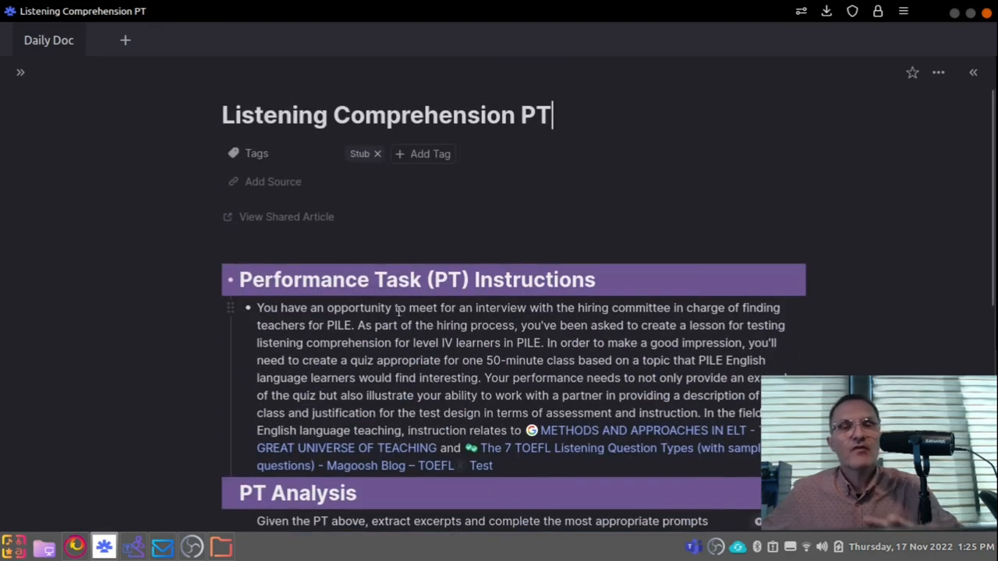
pyautogui.moveTo(355, 310)
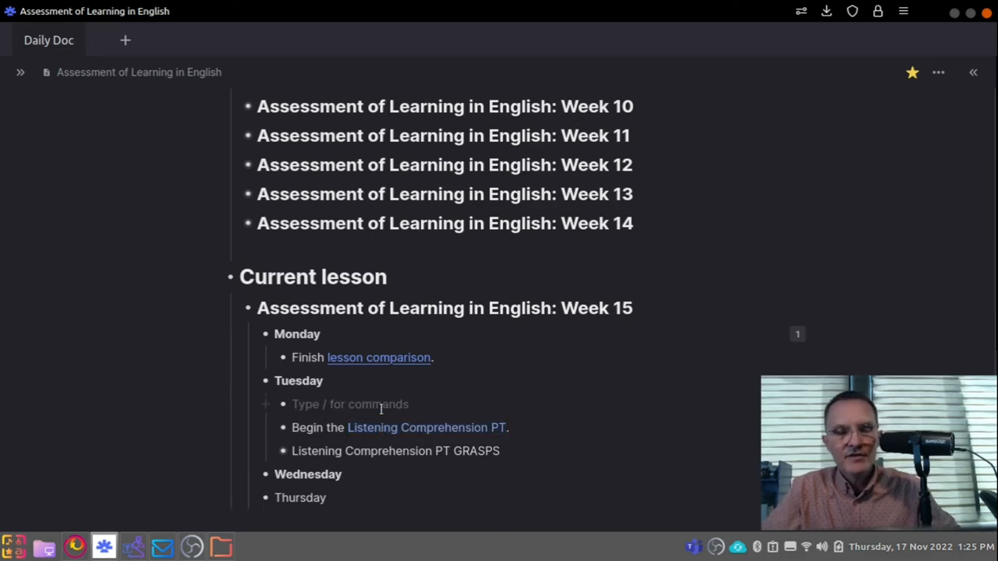
# Add a 'Notes to myself' bullet under Tuesday, then view sharing options for Listening Comprehension PT.
pyautogui.write('Notes to myself')
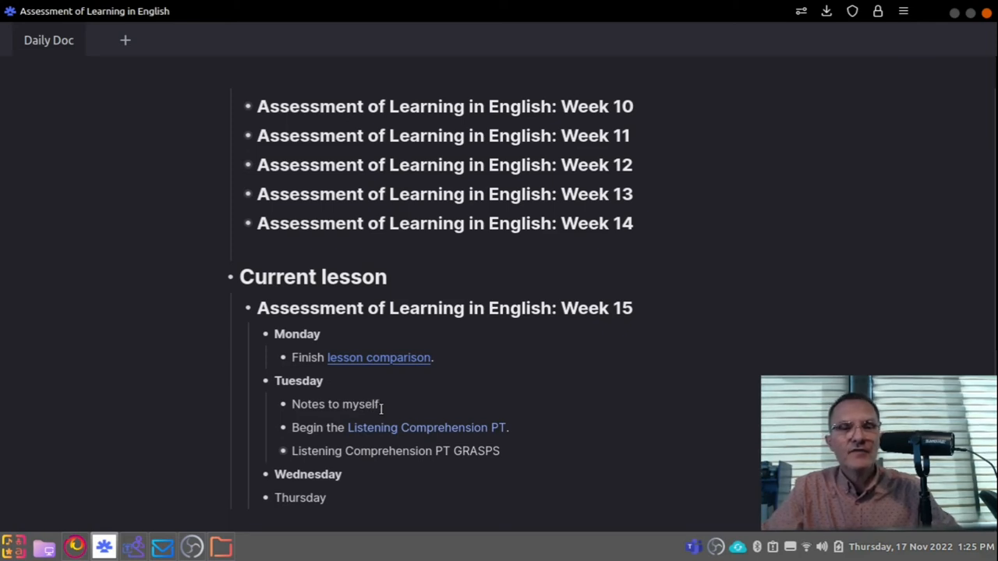
pyautogui.write('dñl kadl')
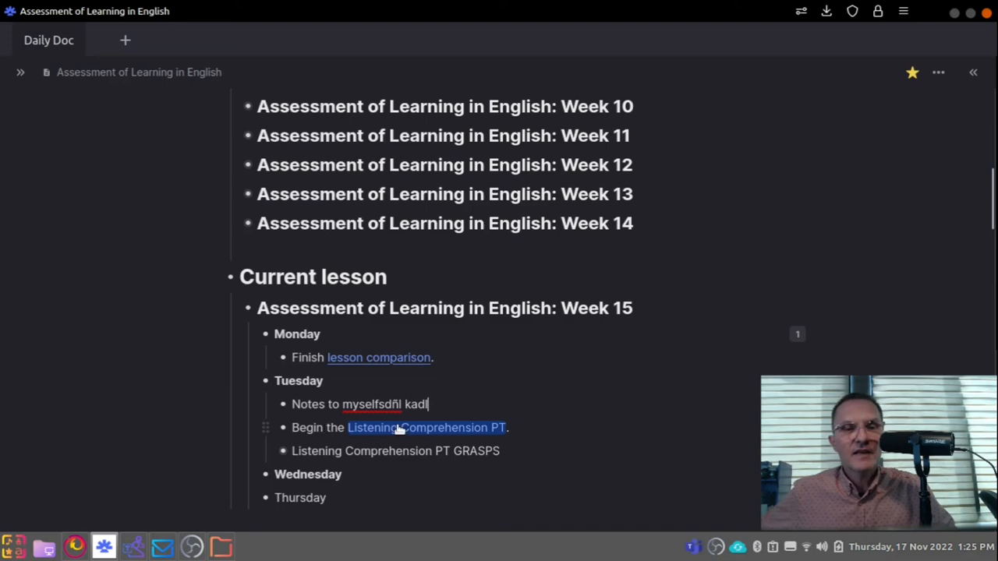
pyautogui.click(426, 427)
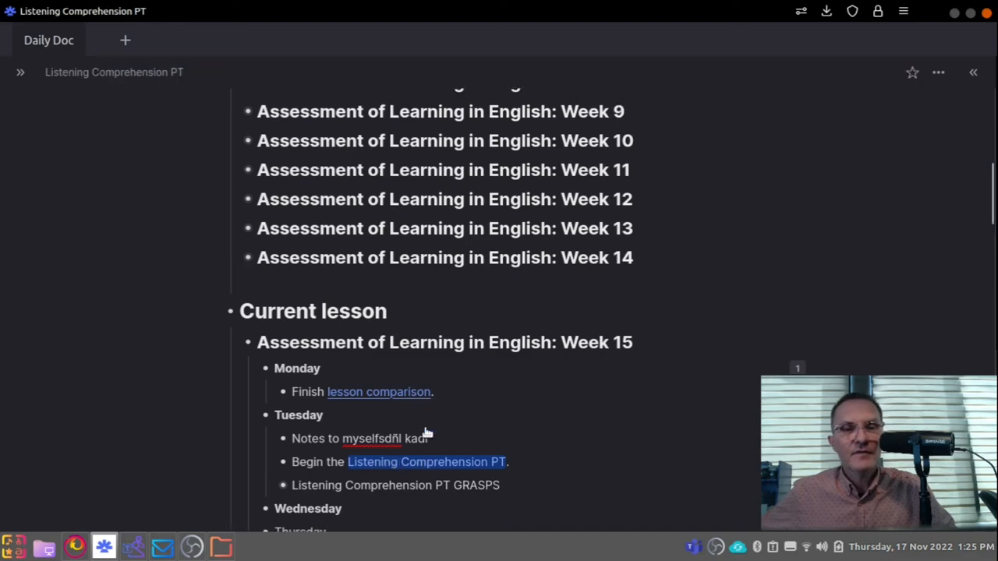
pyautogui.click(938, 71)
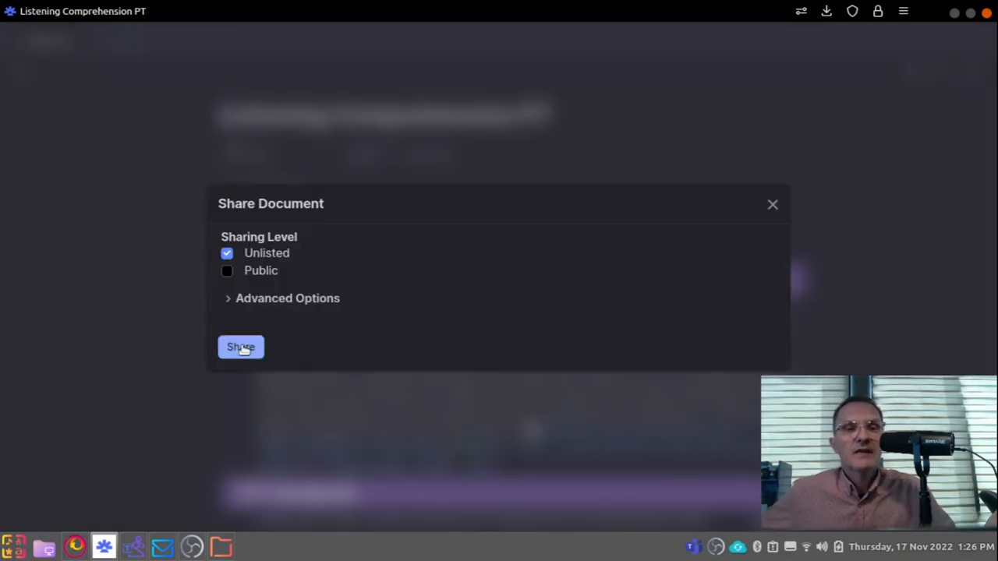
pyautogui.click(240, 346)
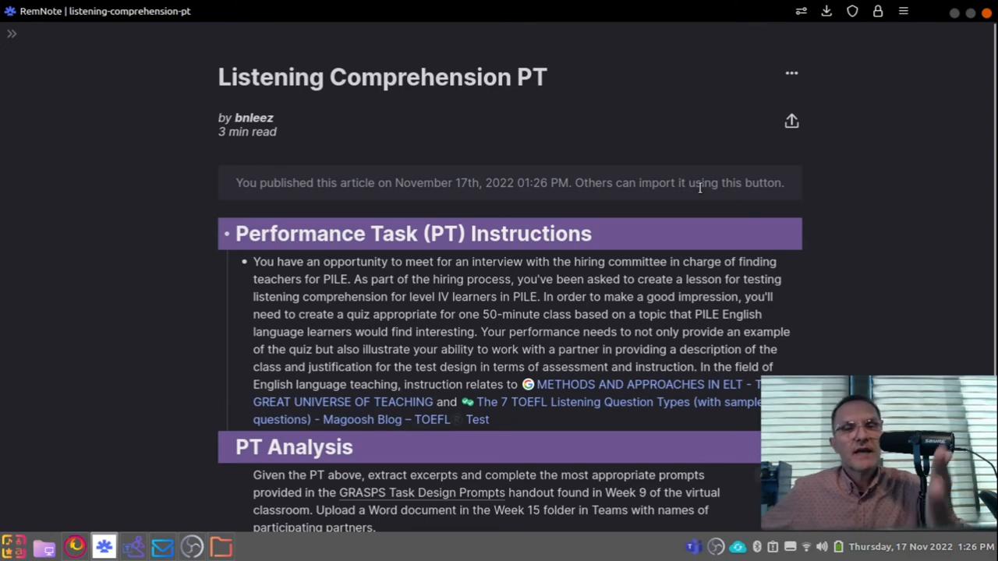
pyautogui.click(792, 122)
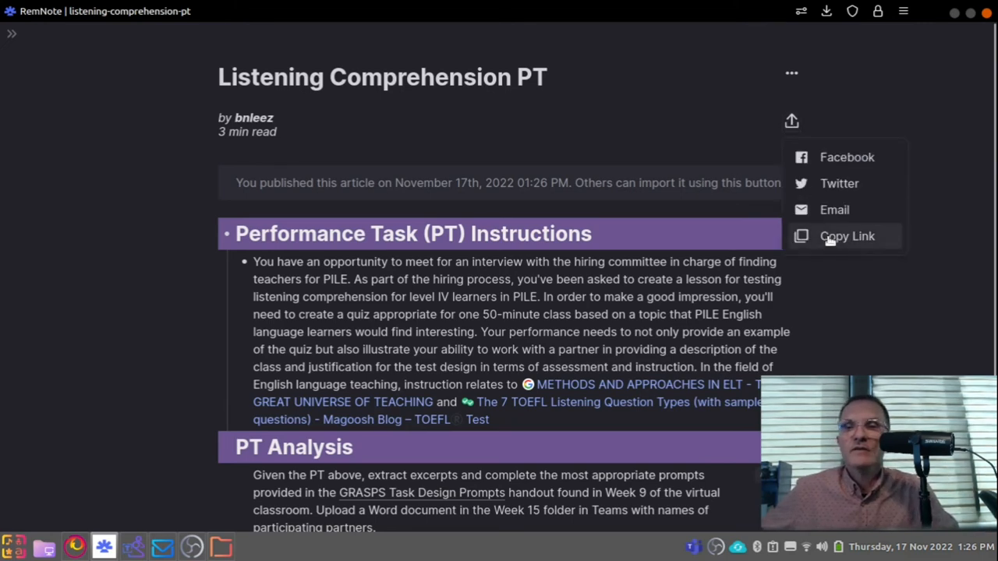
pyautogui.click(847, 237)
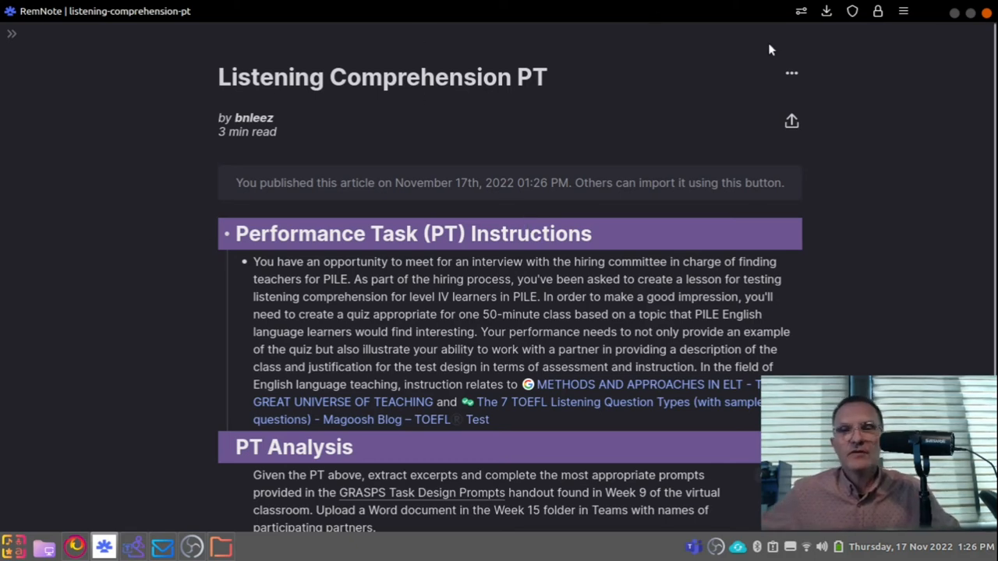
pyautogui.moveTo(665, 85)
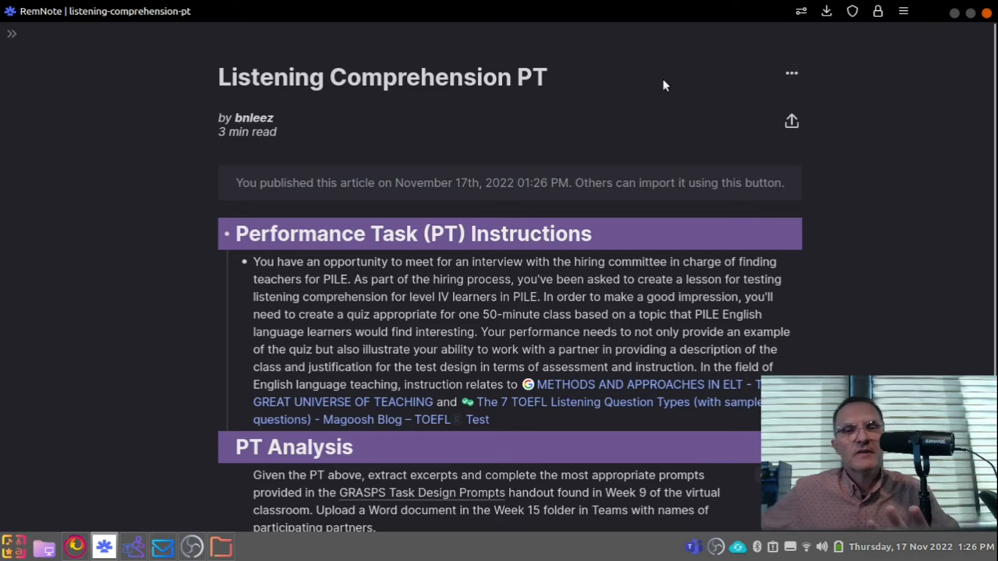
pyautogui.moveTo(777, 116)
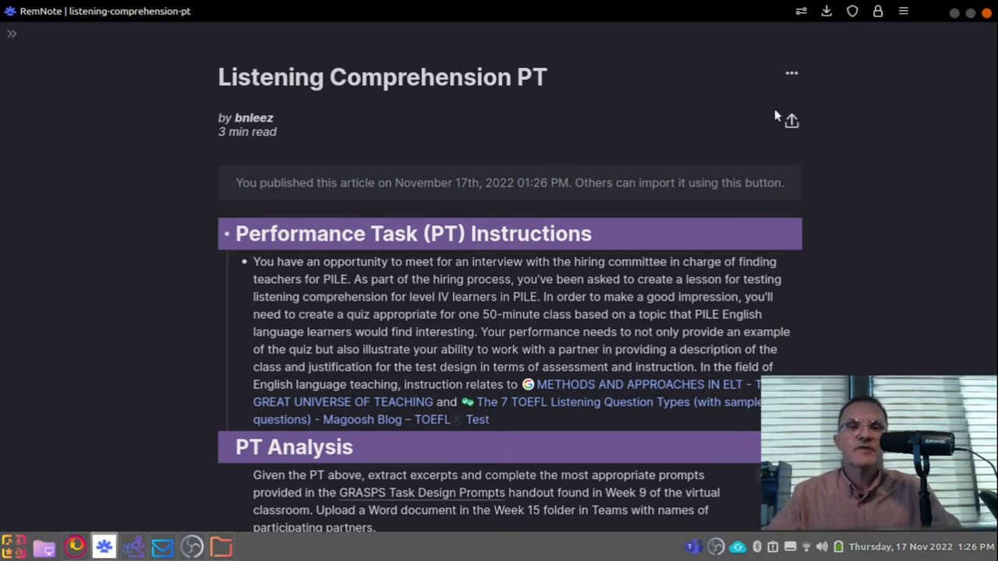
pyautogui.moveTo(131, 76)
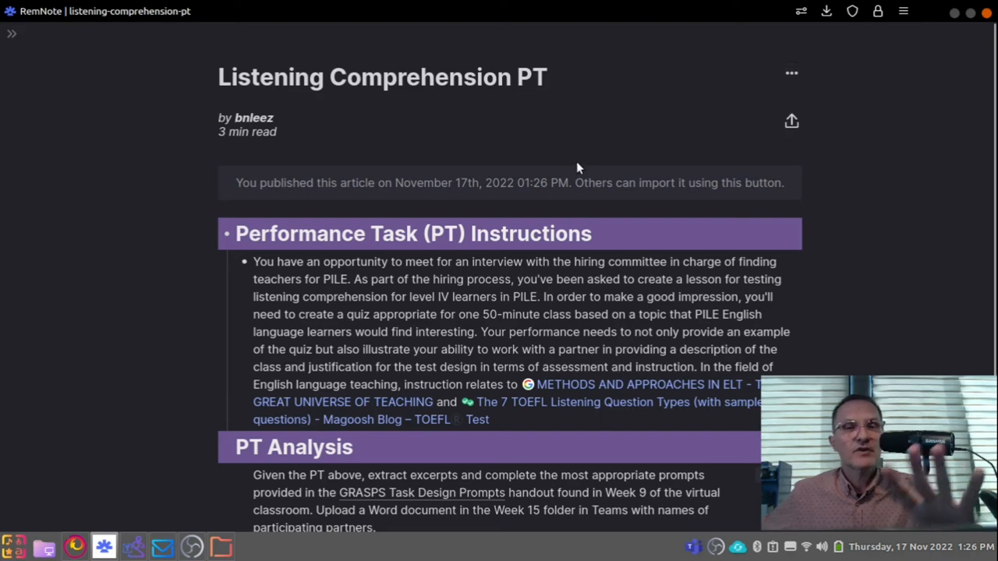
# Add an 'Instructions:' bullet with placeholder text under Tuesday in Week 15.
pyautogui.click(790, 74)
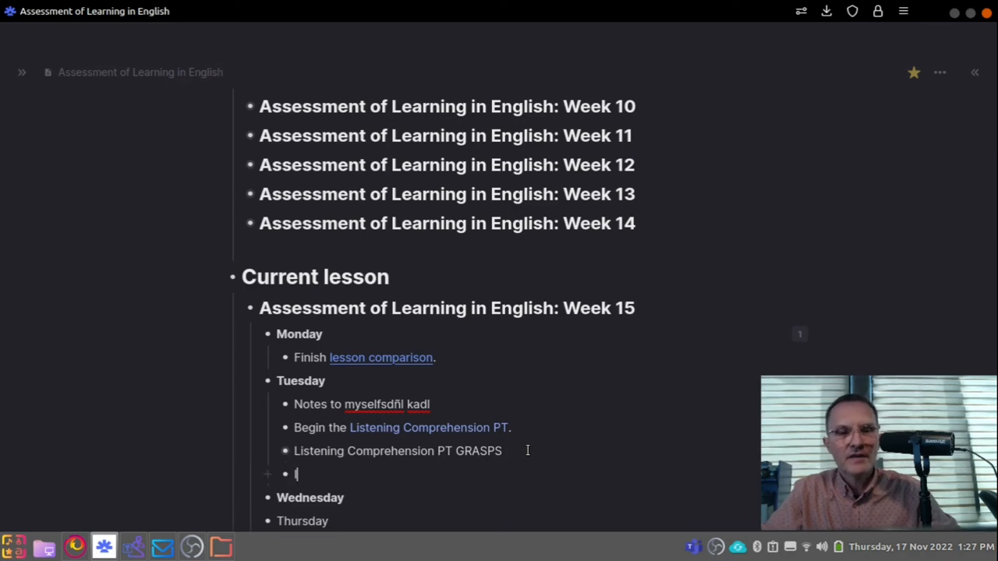
pyautogui.write('Instructions:')
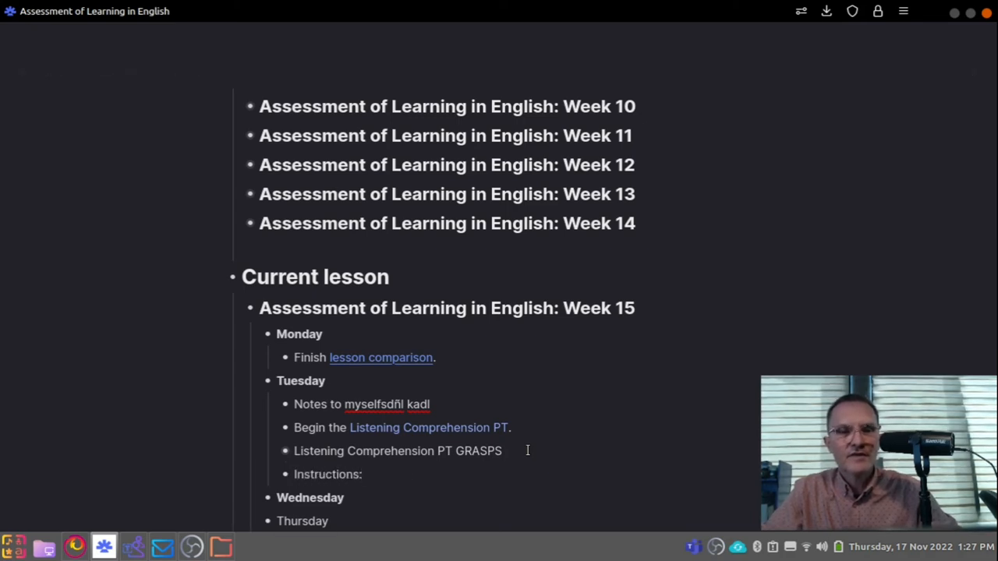
pyautogui.write('a ñkadñañdls fkadslñ fkañl kadfñl adsfñladsjk')
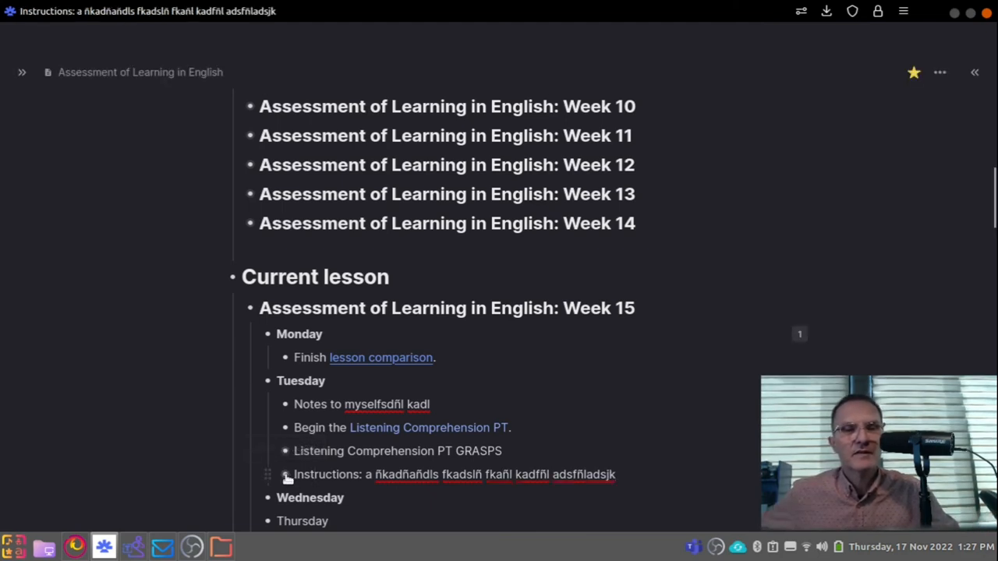
# Zoom into the Instructions bullet as its own rem document and view its sharing options.
pyautogui.click(324, 474)
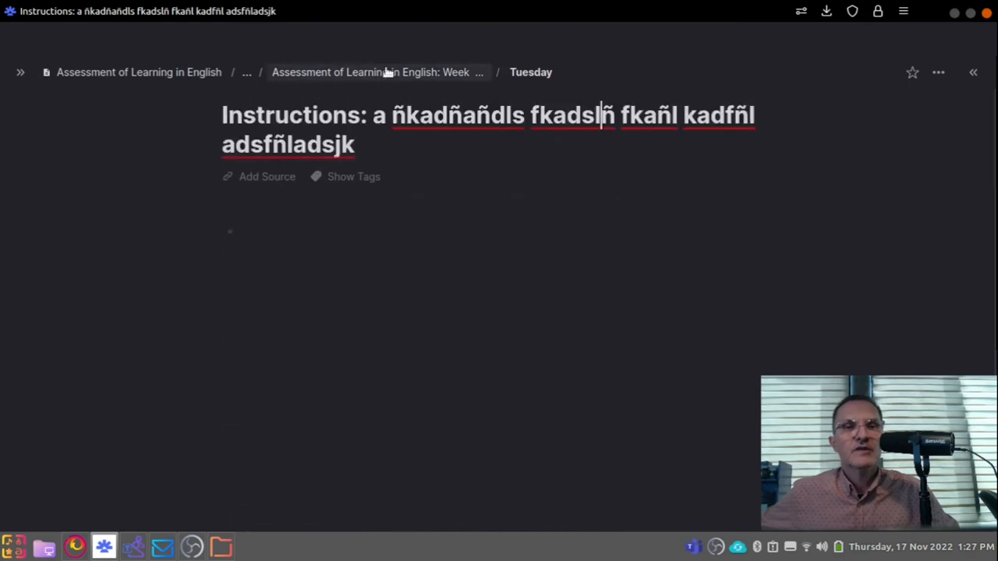
pyautogui.moveTo(327, 87)
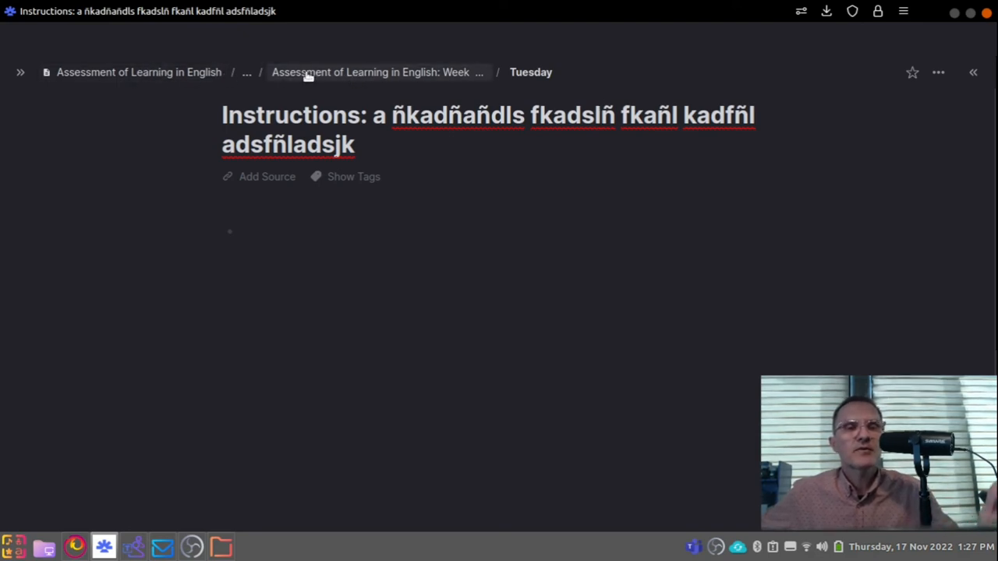
pyautogui.click(602, 115)
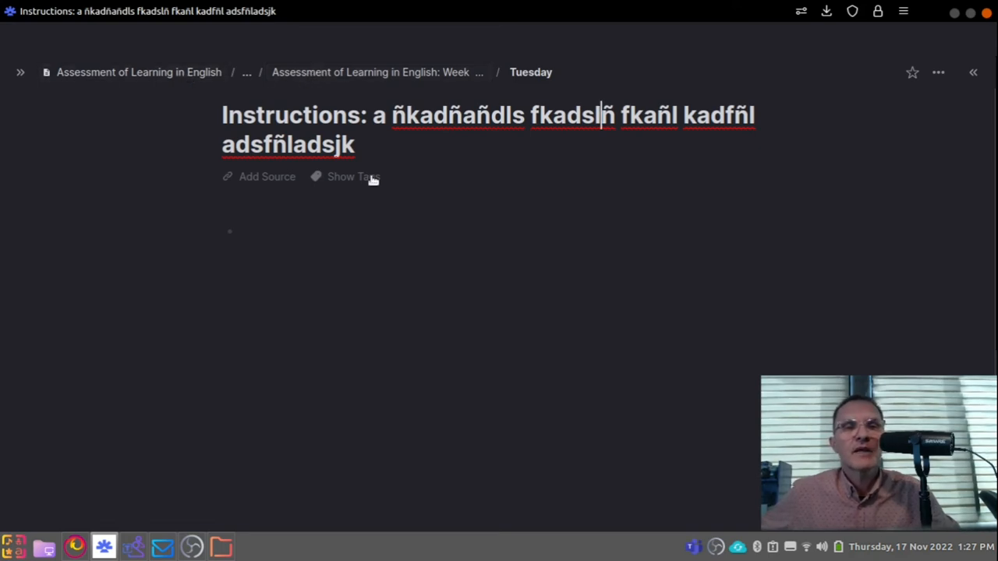
pyautogui.click(938, 72)
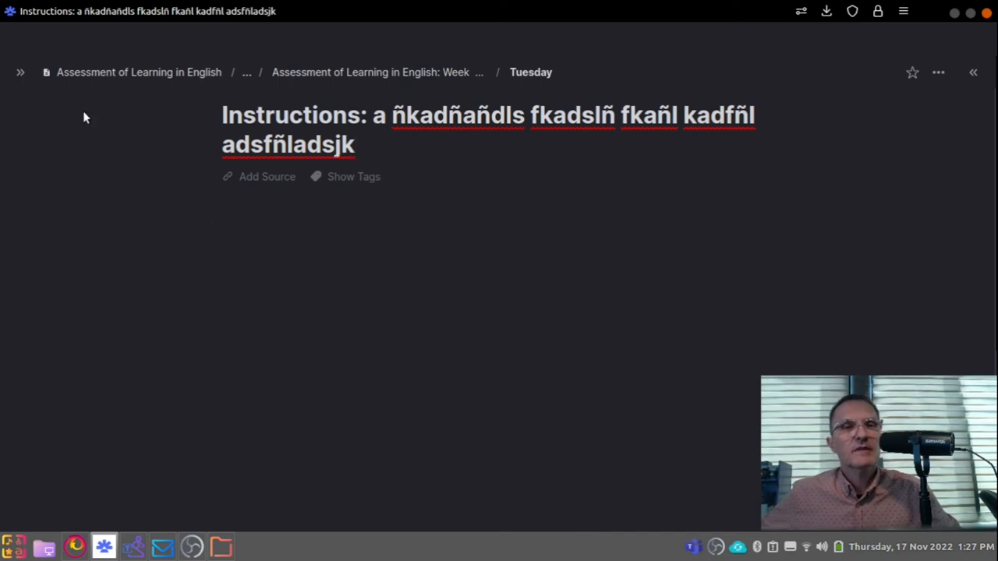
# Go back up to Week 15, reopen the Instructions item as a document, and return to Week 15.
pyautogui.click(353, 144)
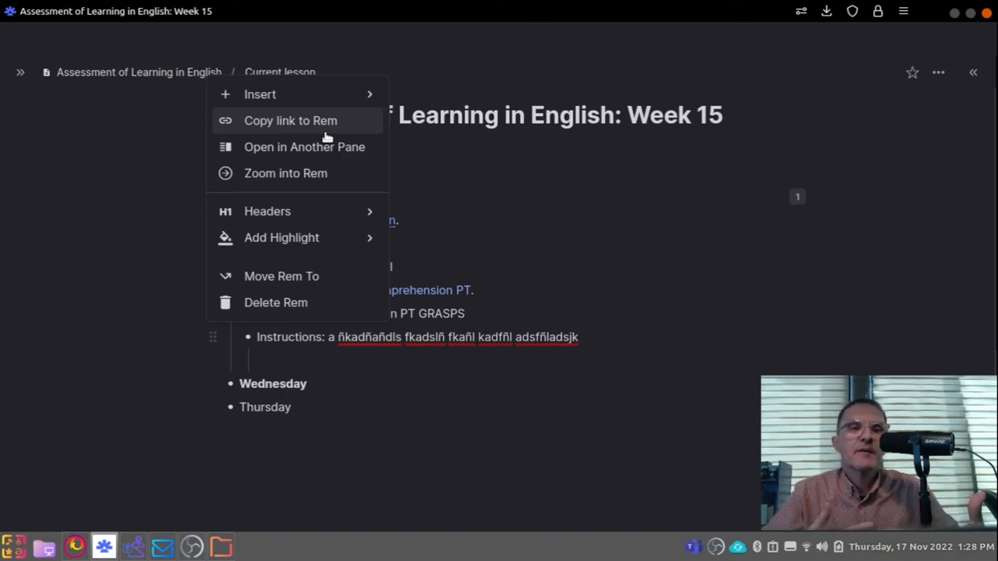
pyautogui.moveTo(285, 173)
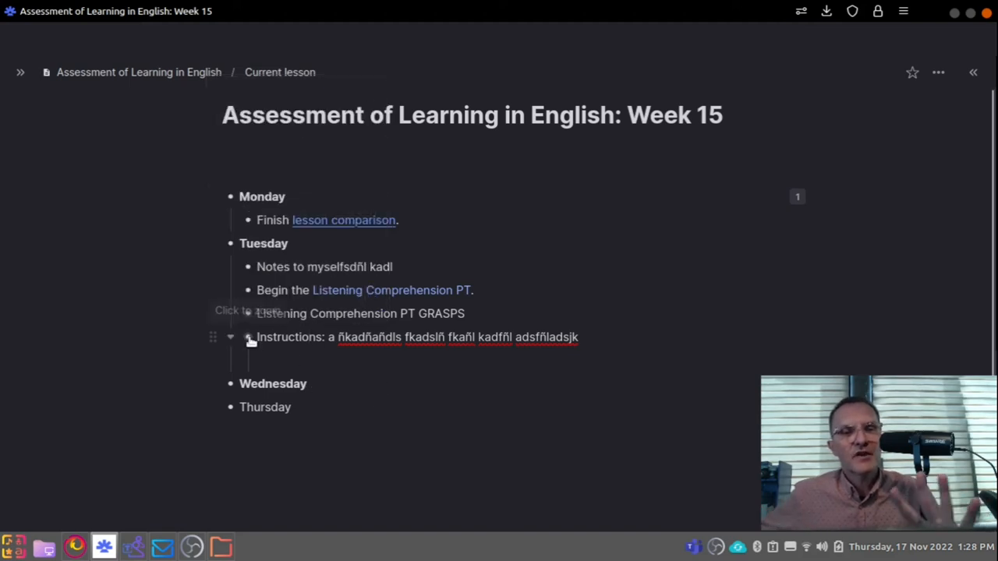
pyautogui.click(248, 337)
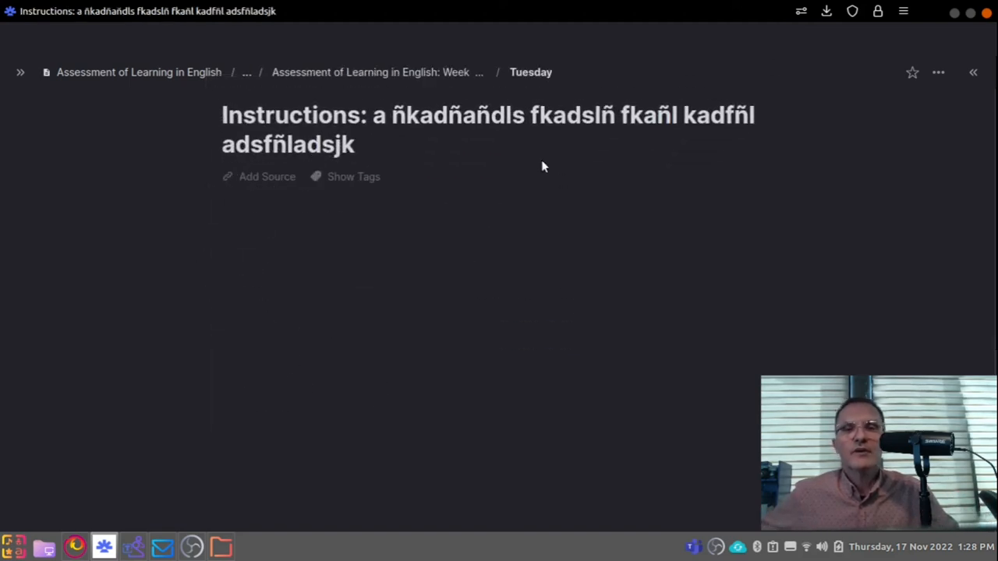
pyautogui.click(938, 72)
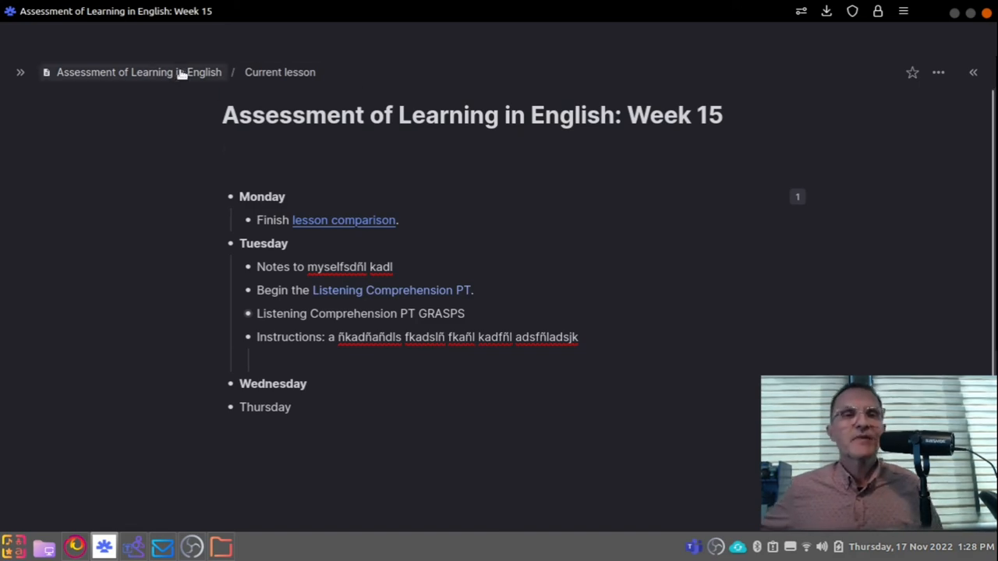
pyautogui.click(912, 72)
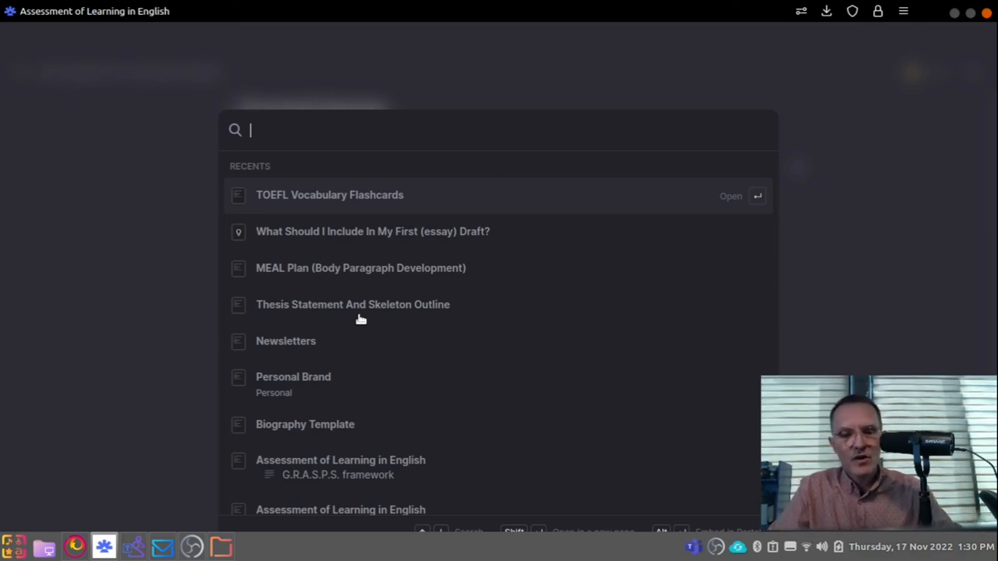
pyautogui.moveTo(352, 304)
pyautogui.write('Instructions: a ñkadñañdls fkadslñ fkañl kadfñl adsfñladsjk')
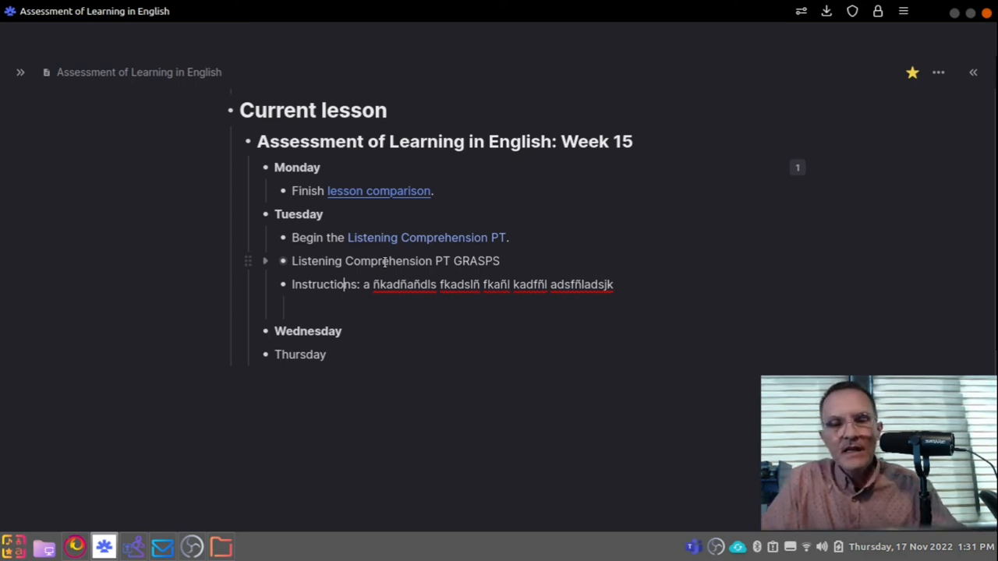
pyautogui.moveTo(87, 106)
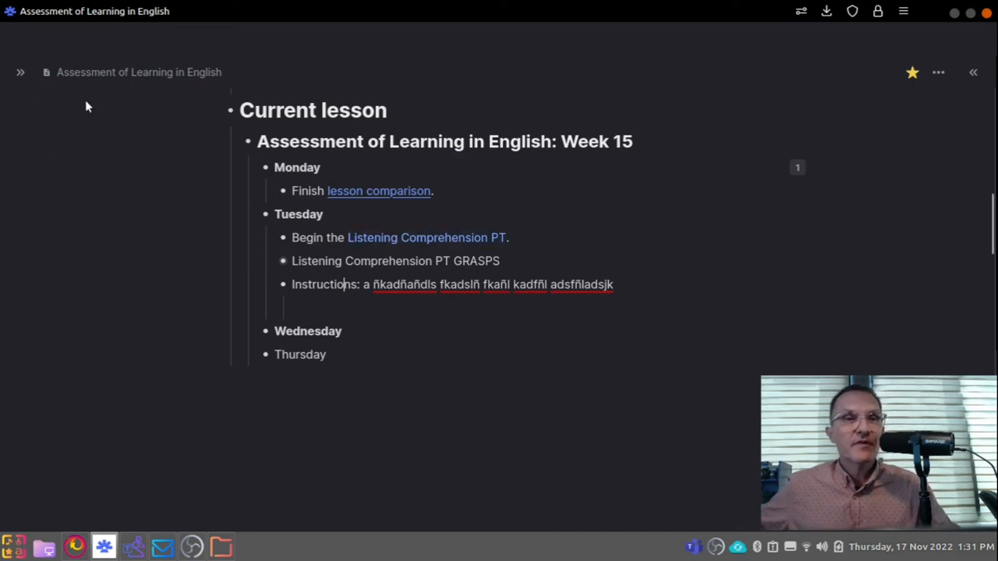
pyautogui.moveTo(646, 337)
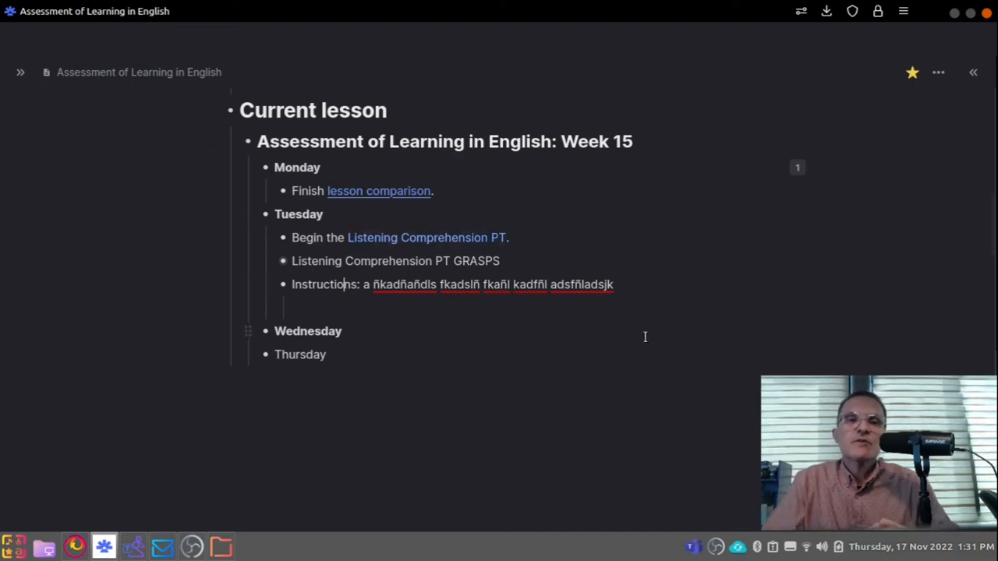